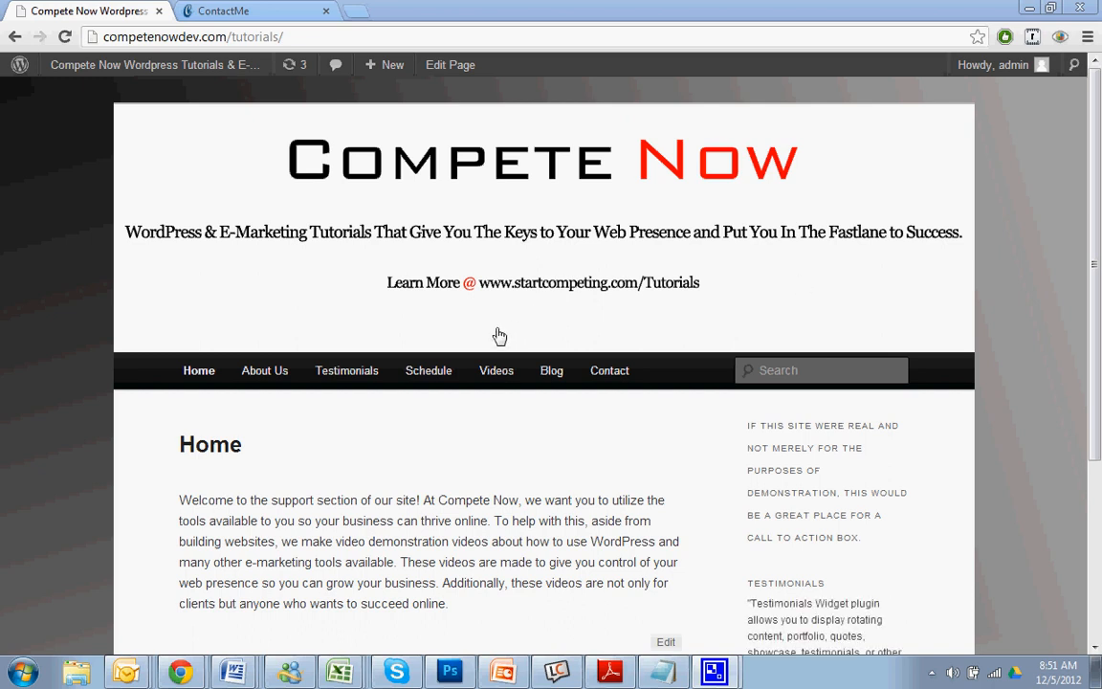
mouse_move(15, 328)
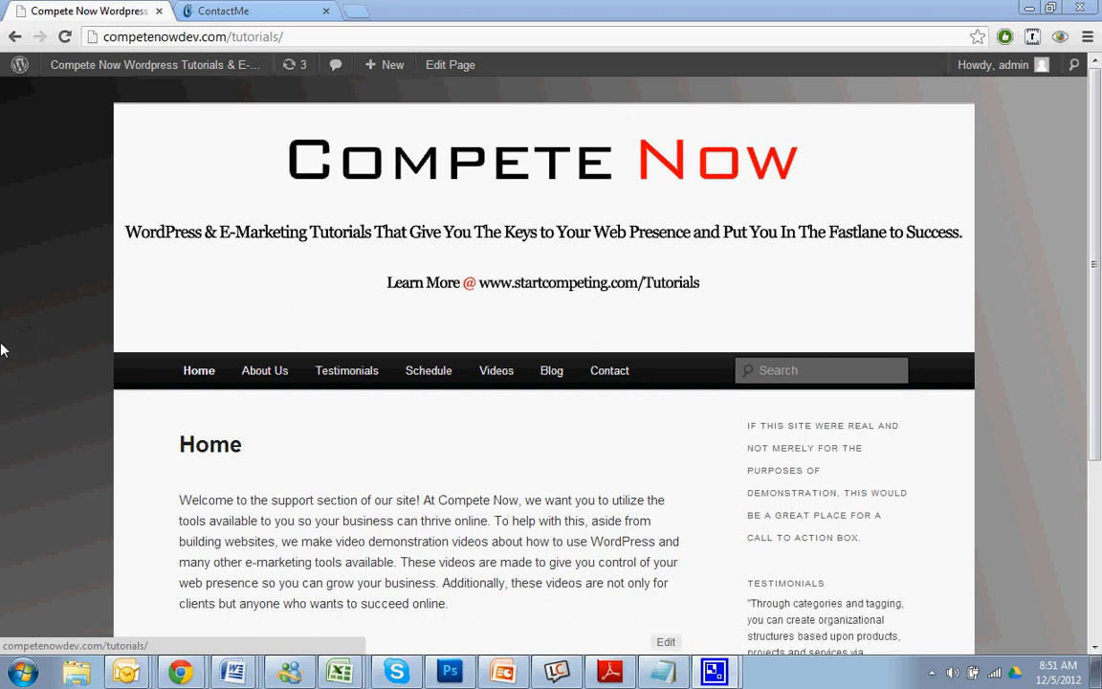
mouse_move(36, 464)
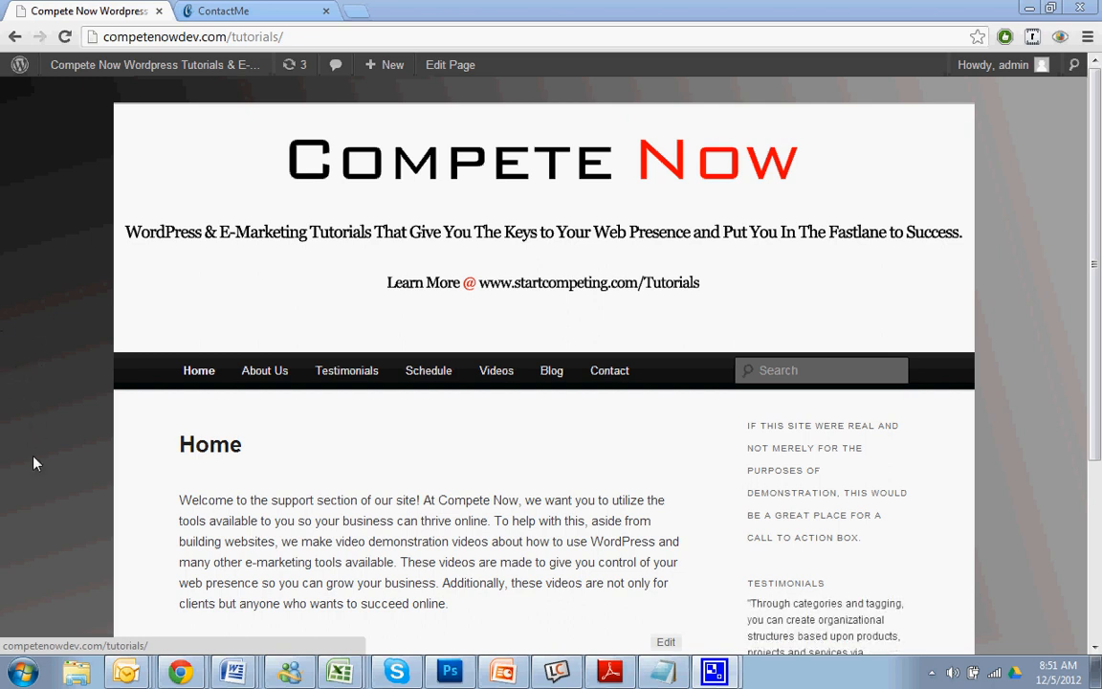
mouse_move(38, 374)
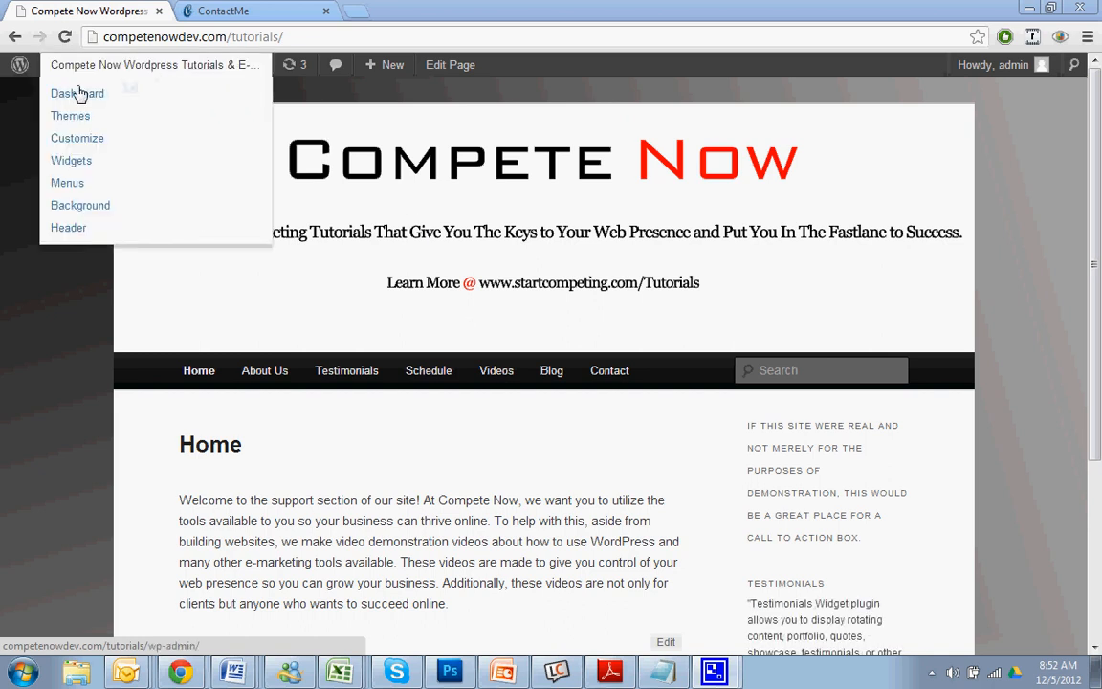
Search plugins for 'contactme', then install and activate Contact Form by ContactMe.com.
left_click(77, 92)
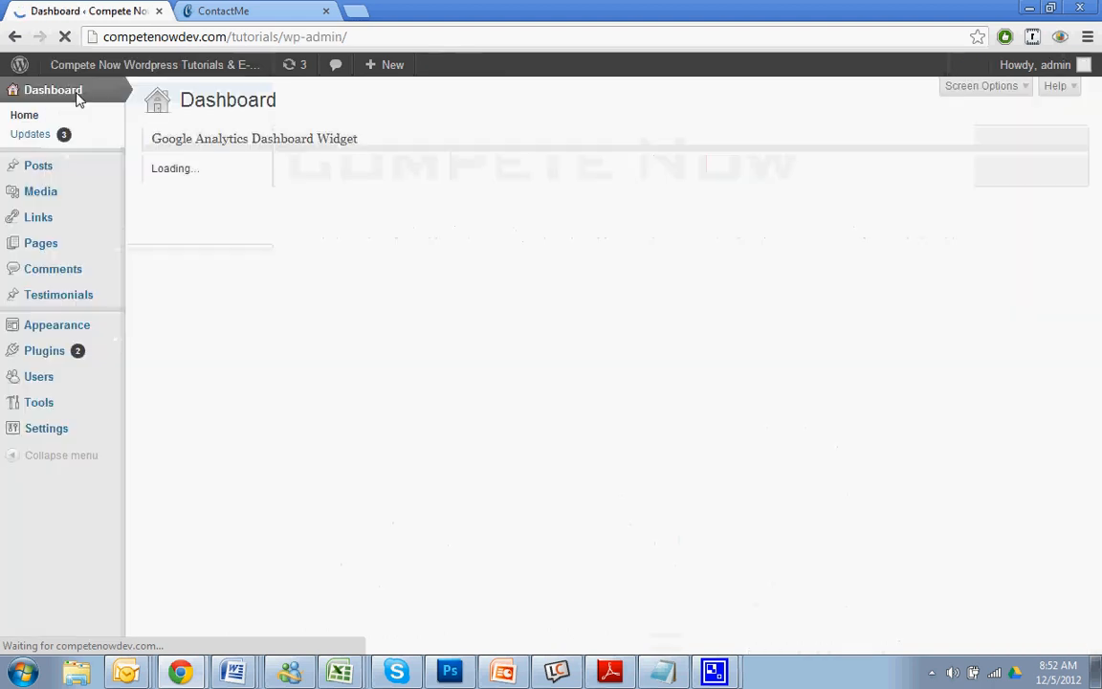
mouse_move(44, 350)
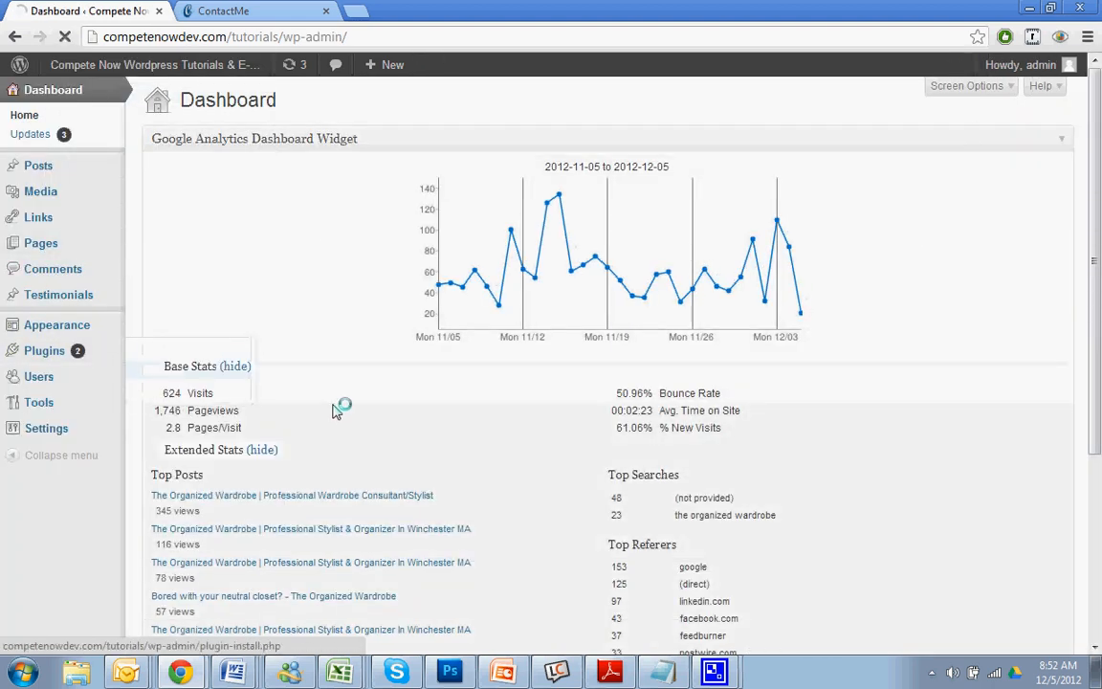
left_click(44, 350)
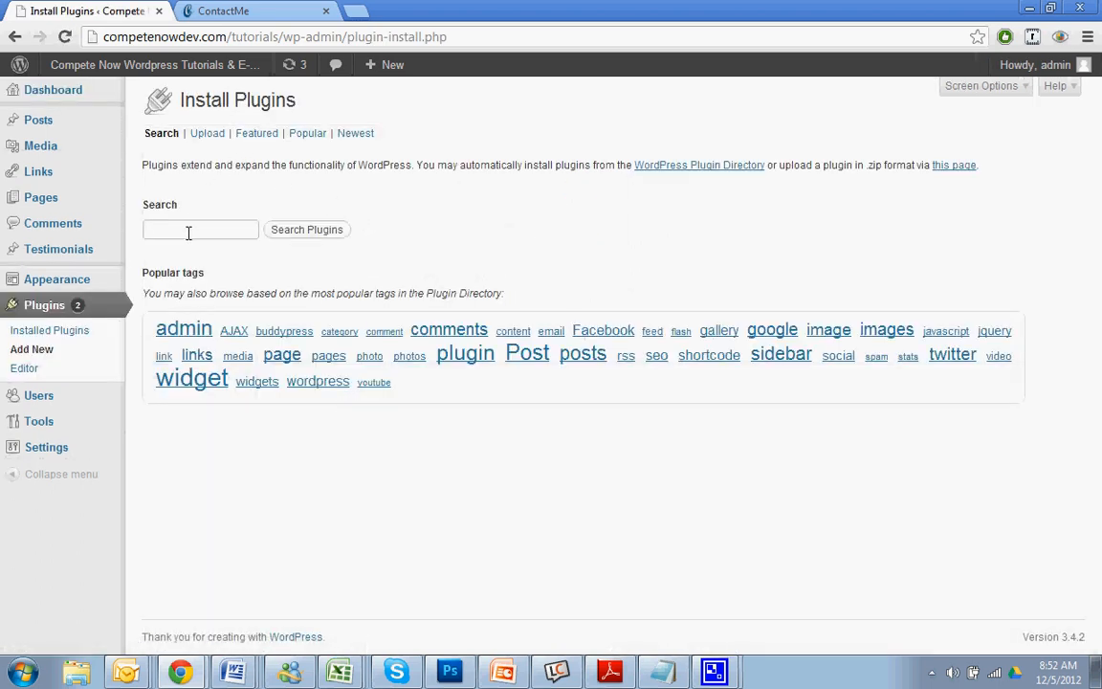
type("contact")
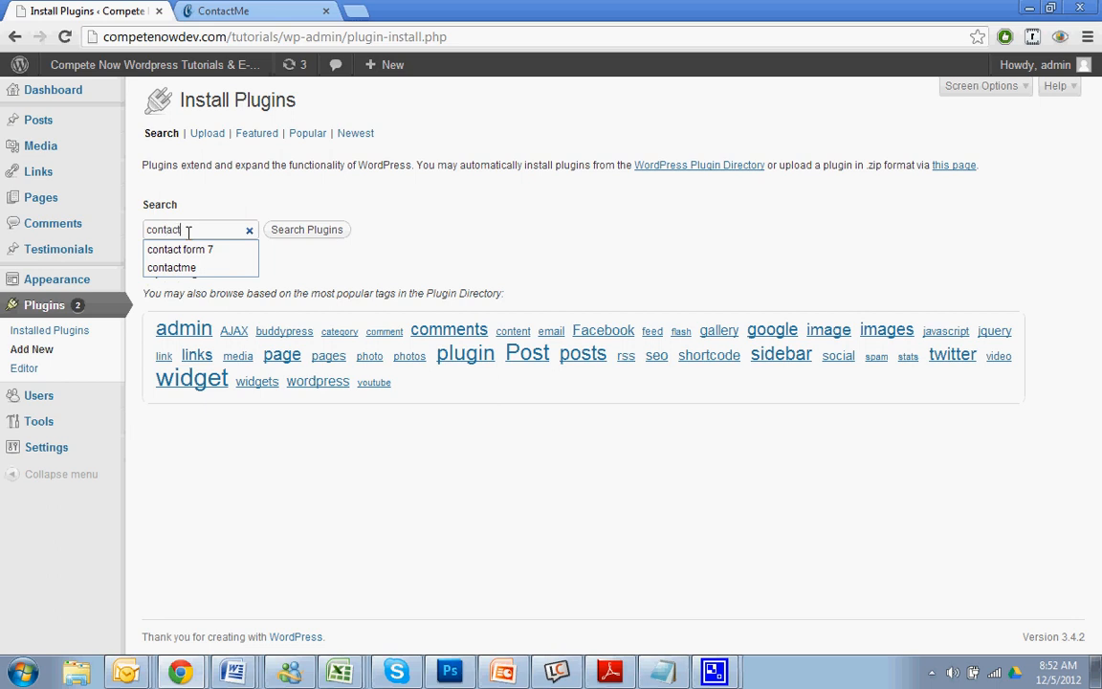
left_click(171, 267)
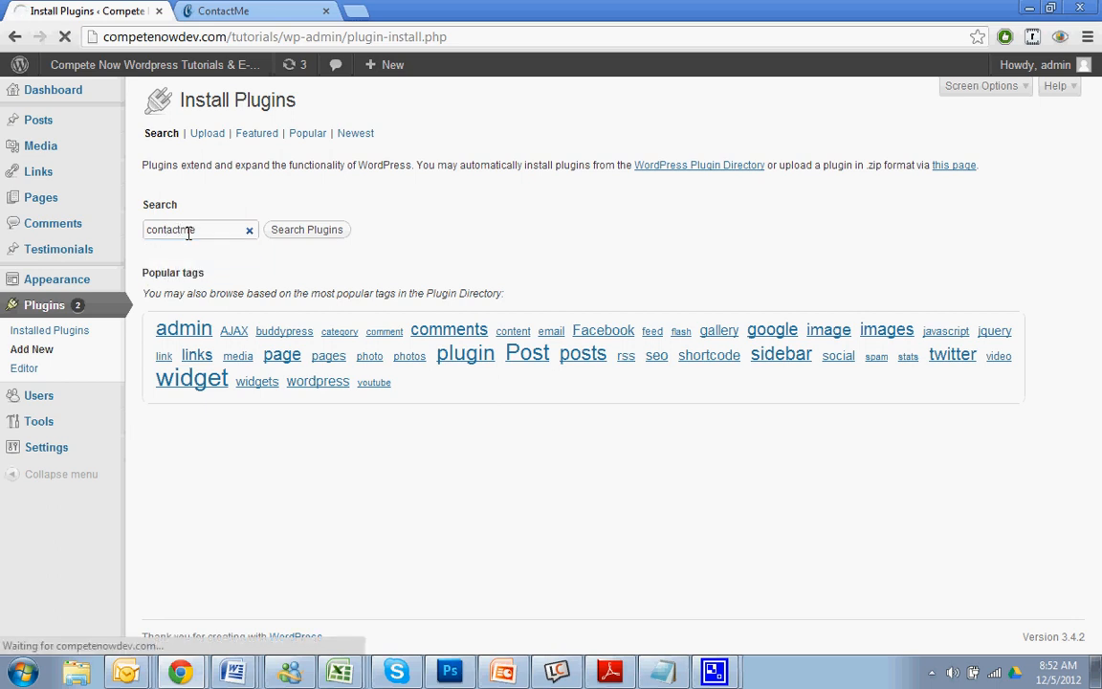
left_click(306, 228)
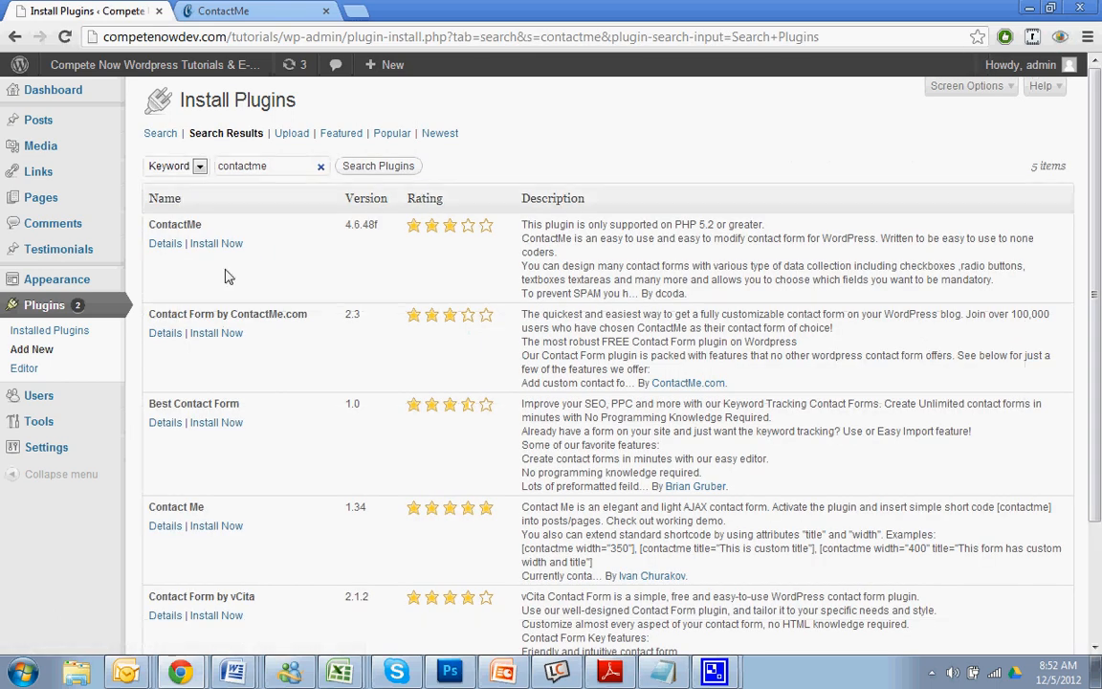
mouse_move(264, 374)
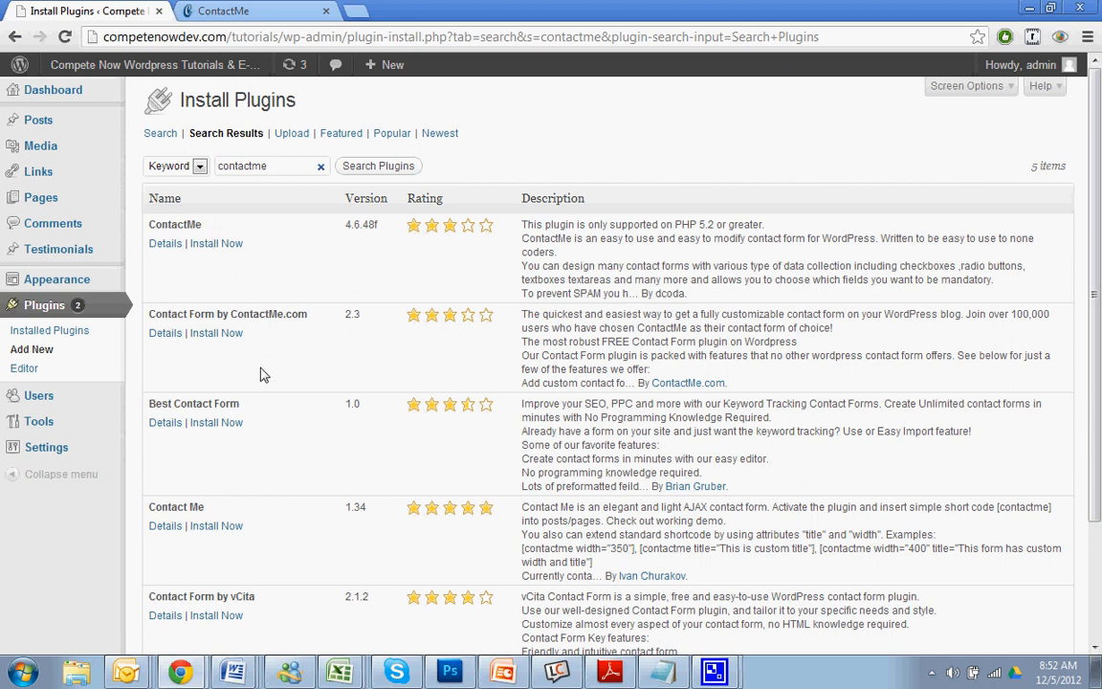
mouse_move(249, 313)
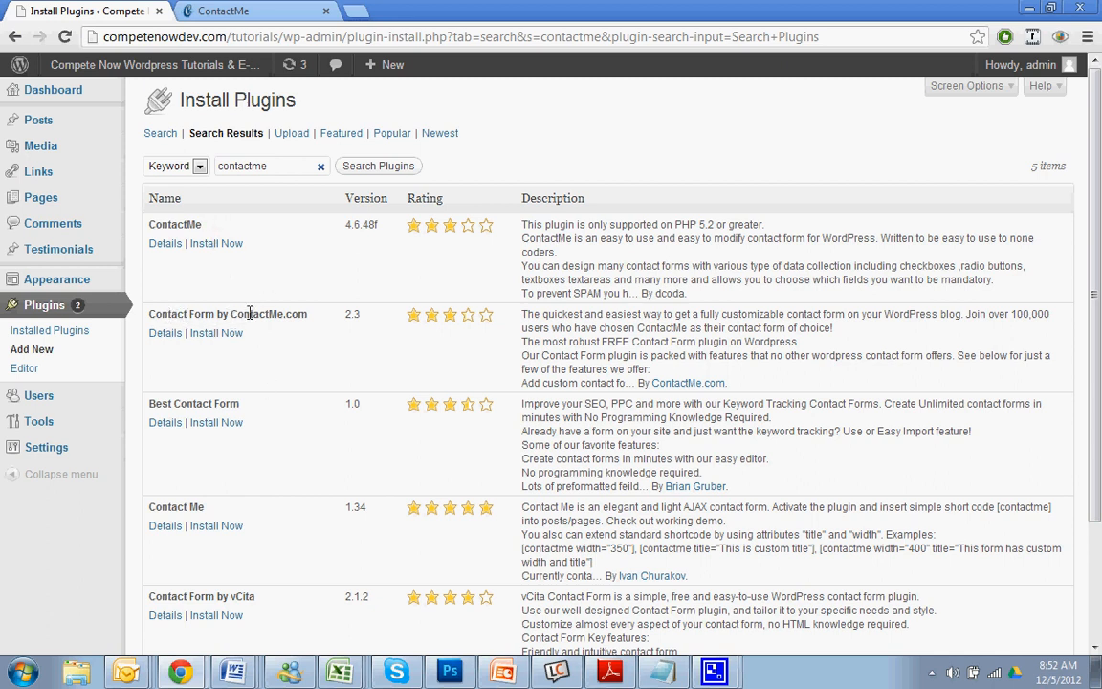
mouse_move(324, 351)
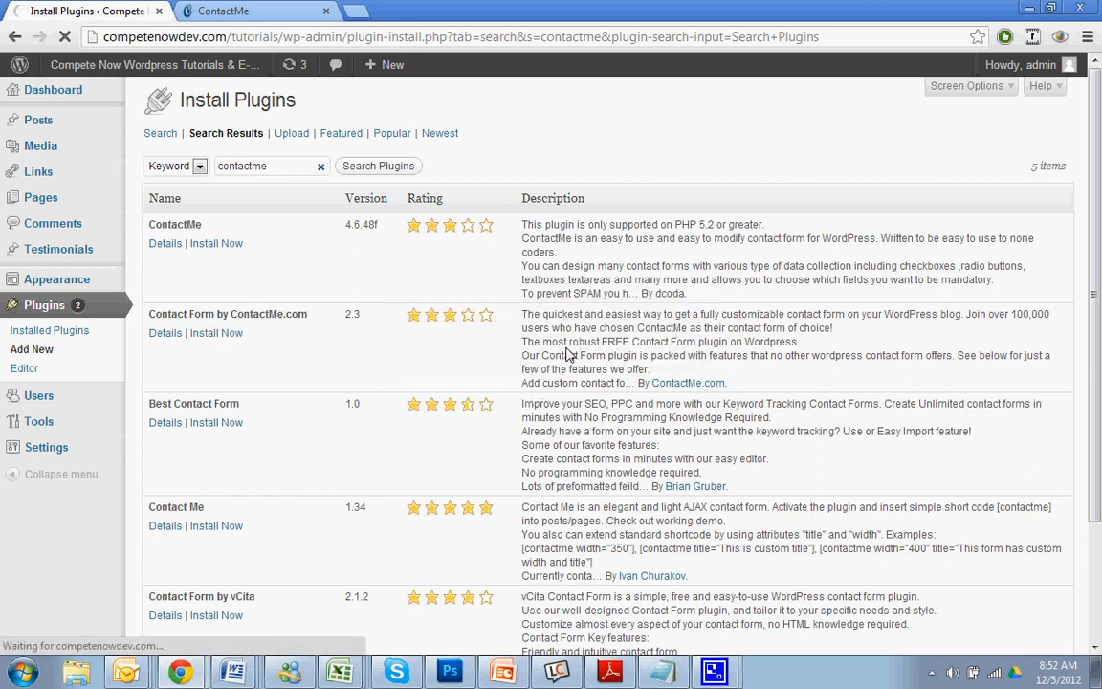
left_click(216, 333)
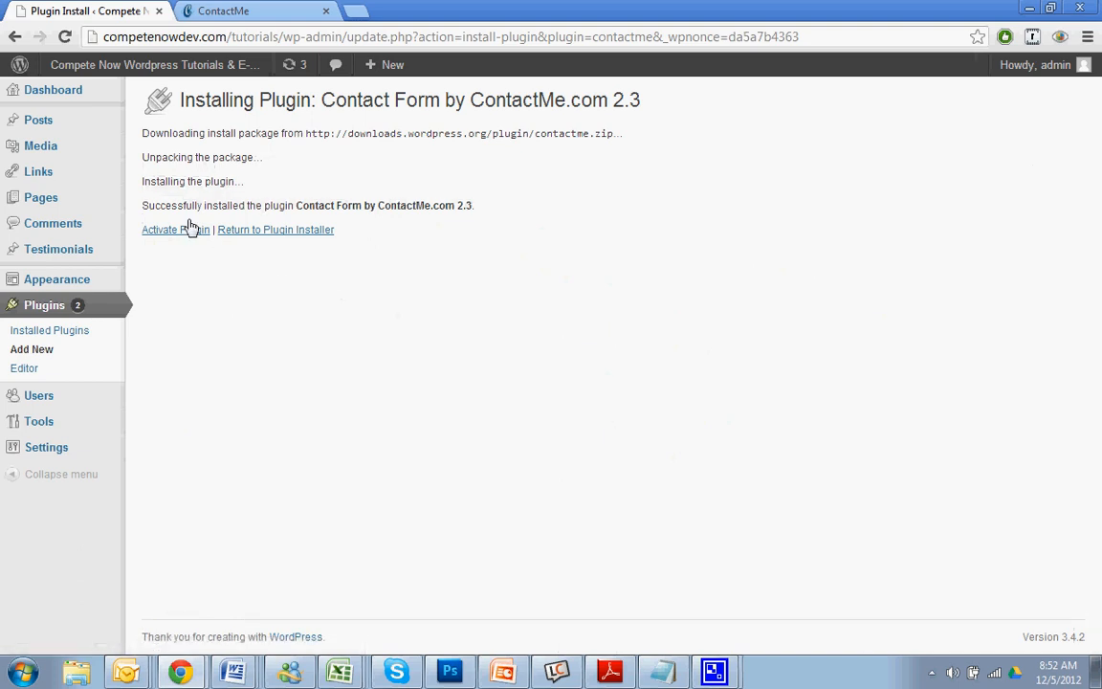
left_click(175, 230)
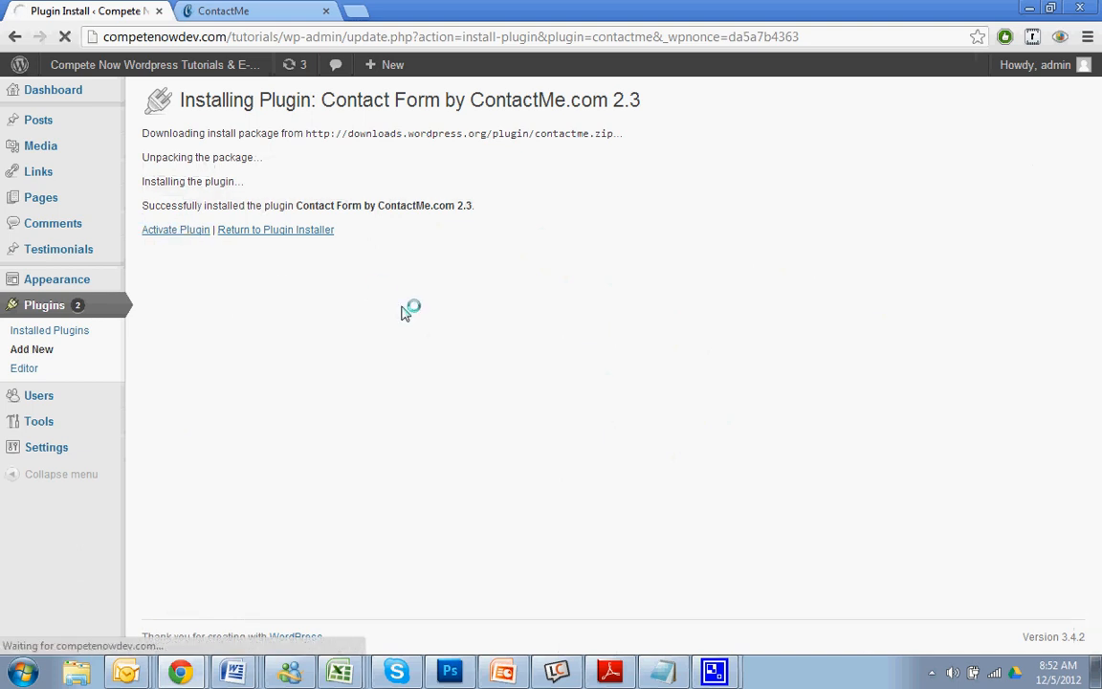
left_click(175, 230)
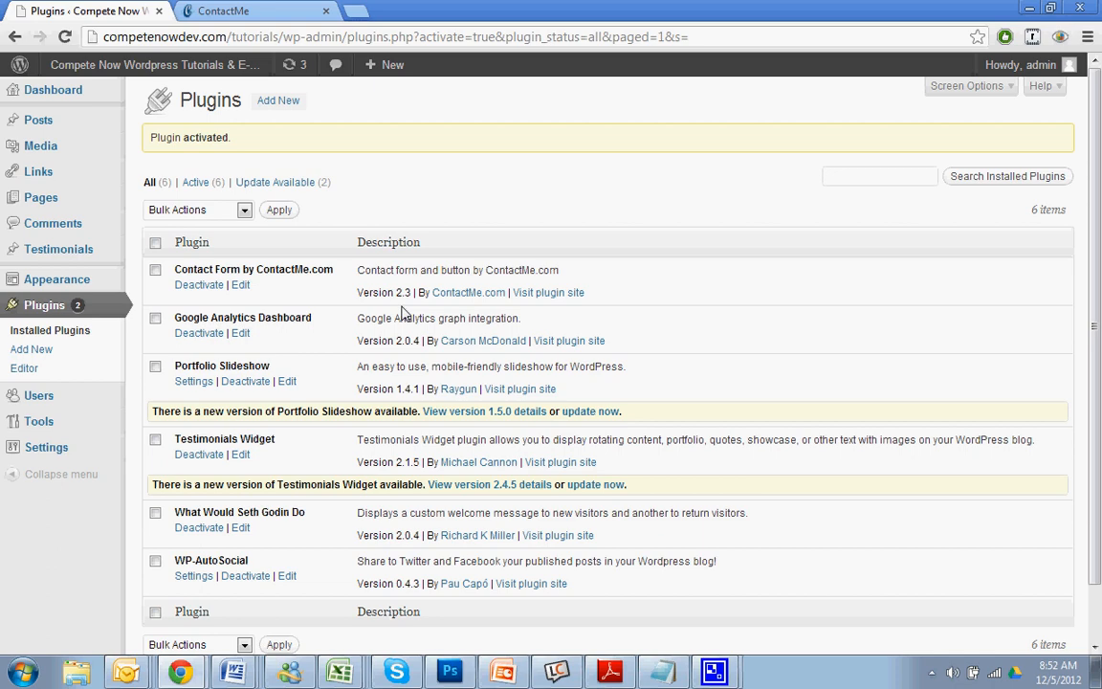
Open Settings > ContactMe Form from the admin sidebar.
scroll("down", 3)
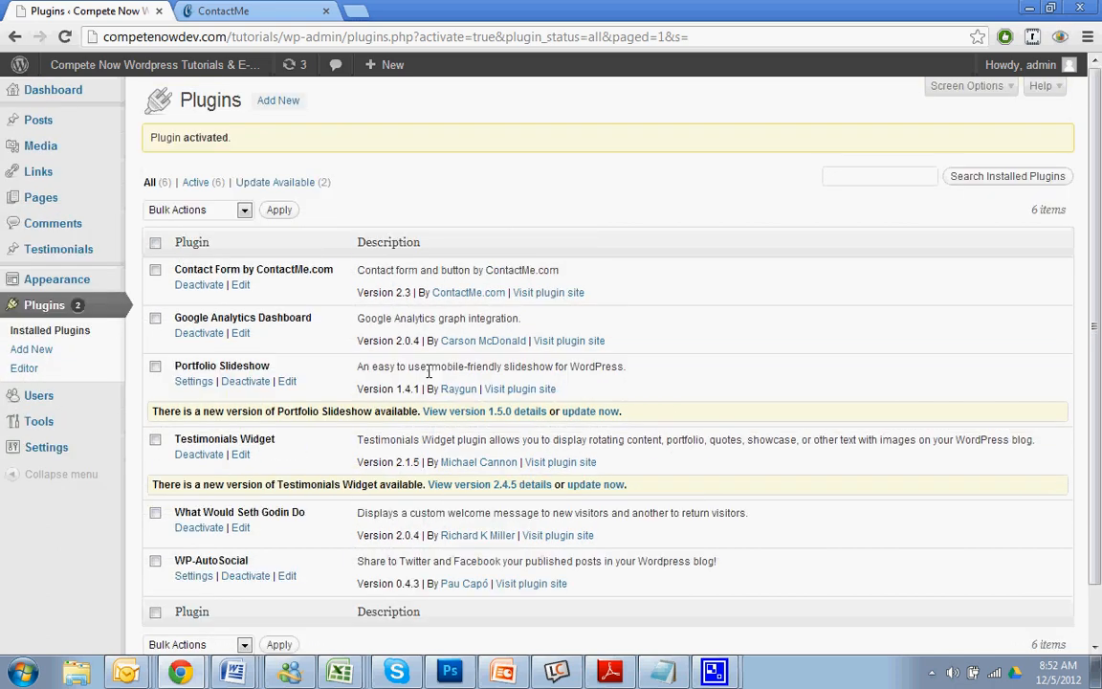
mouse_move(38, 421)
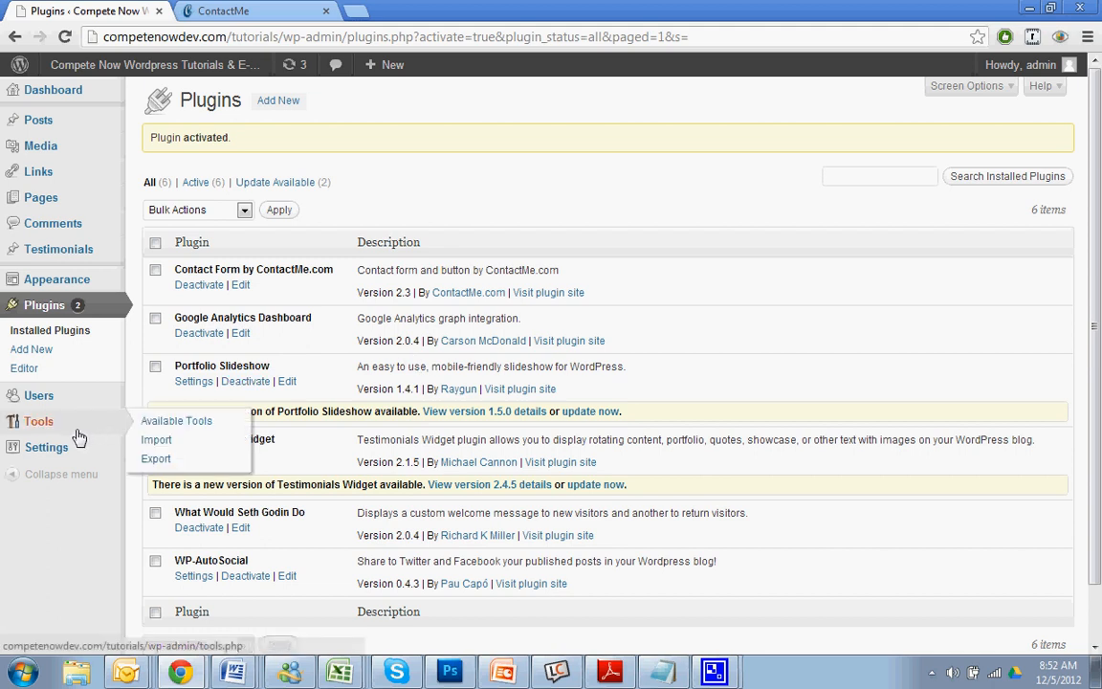
mouse_move(125, 445)
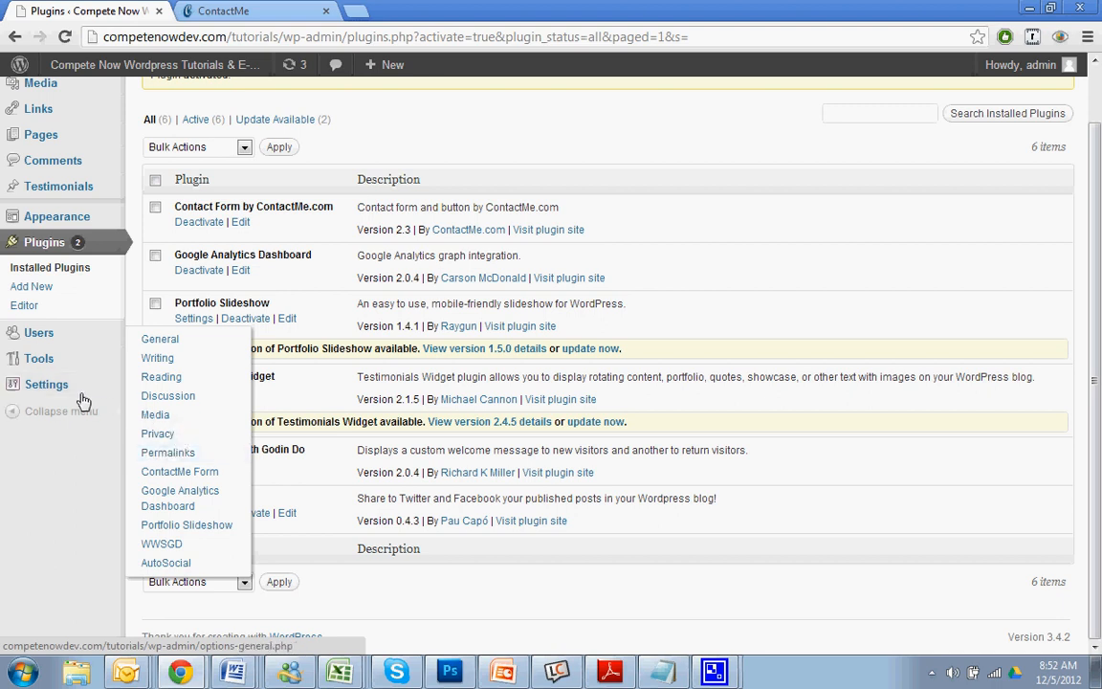
mouse_move(46, 384)
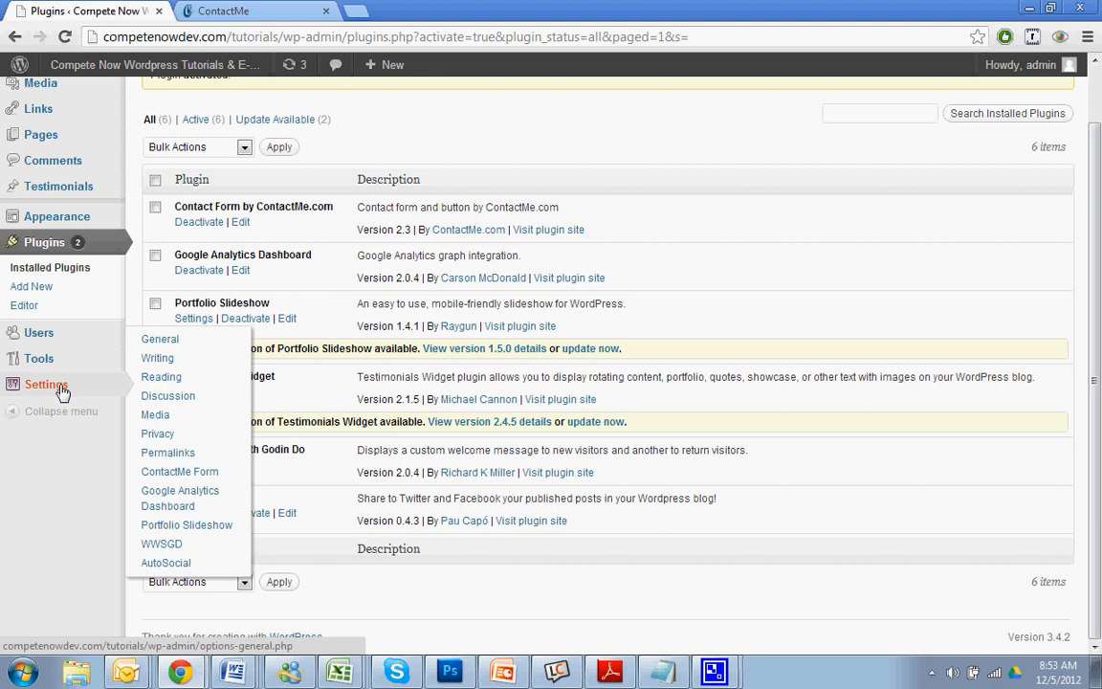
mouse_move(180, 471)
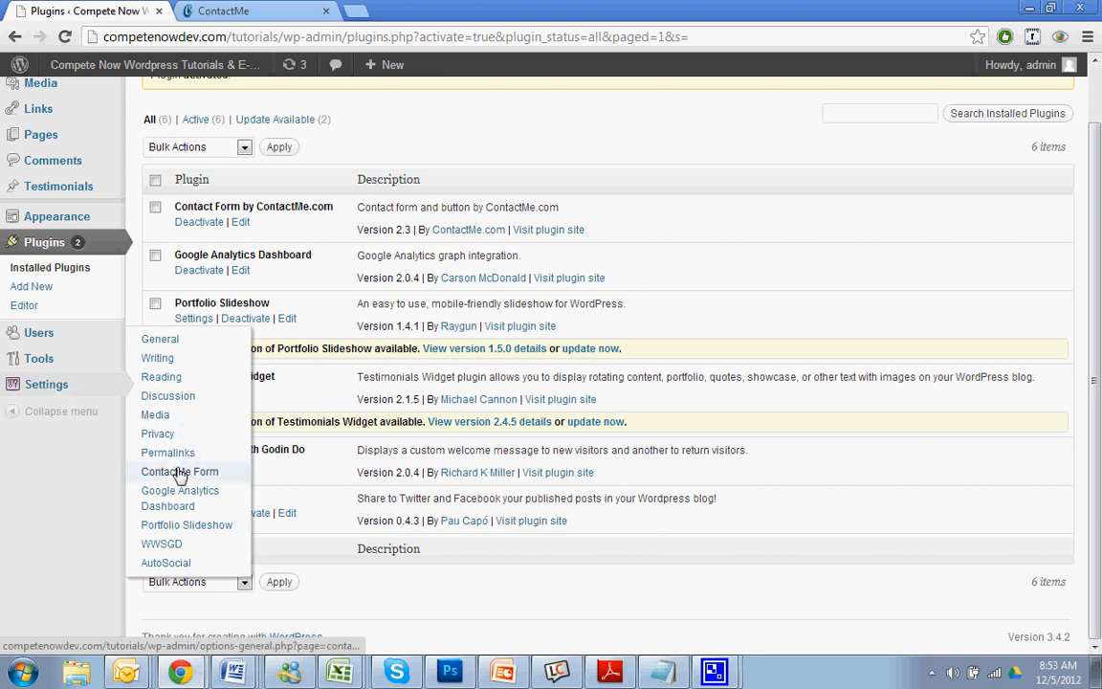
left_click(180, 471)
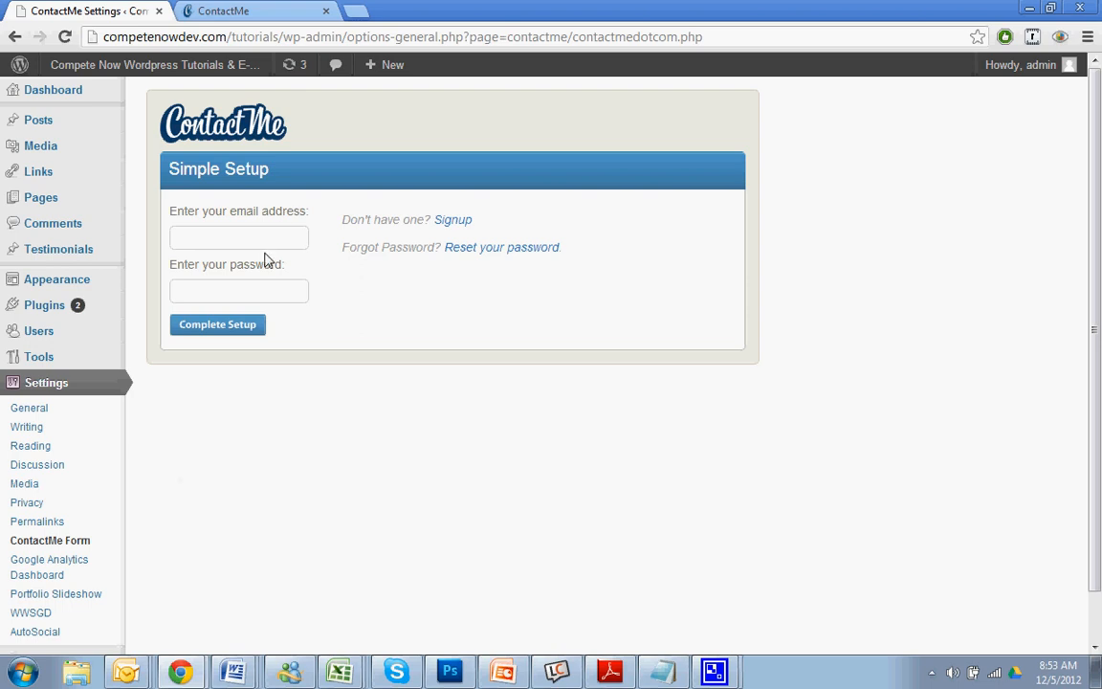
mouse_move(225, 167)
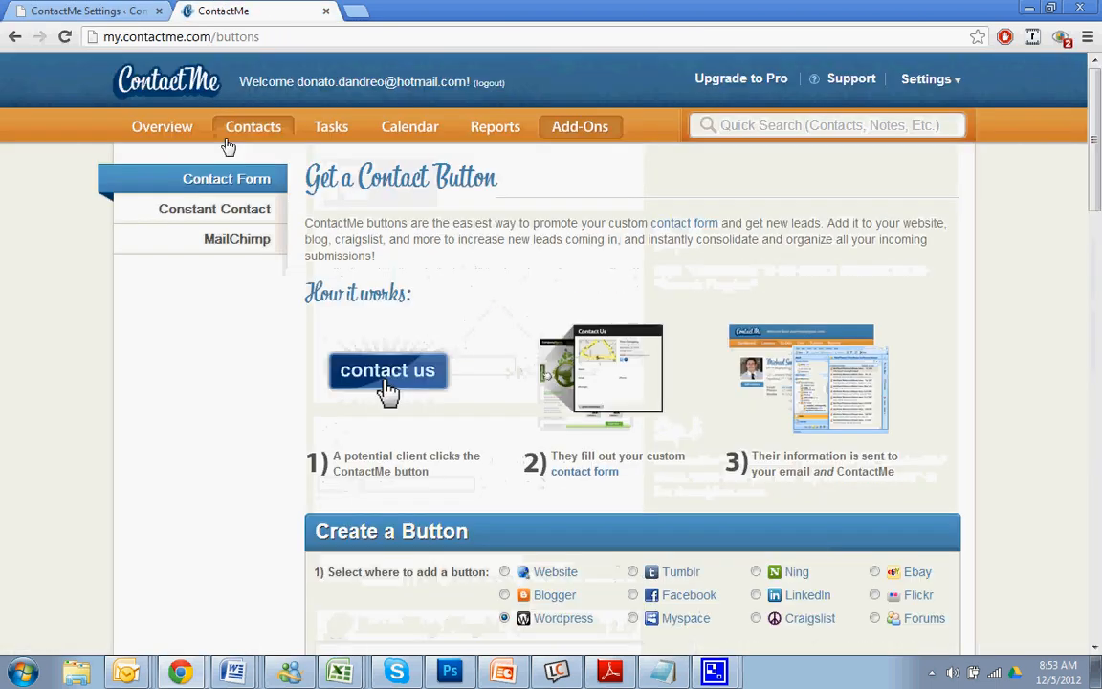
Review the ContactMe account Overview, close the extra tab, and return to WordPress settings.
left_click(162, 127)
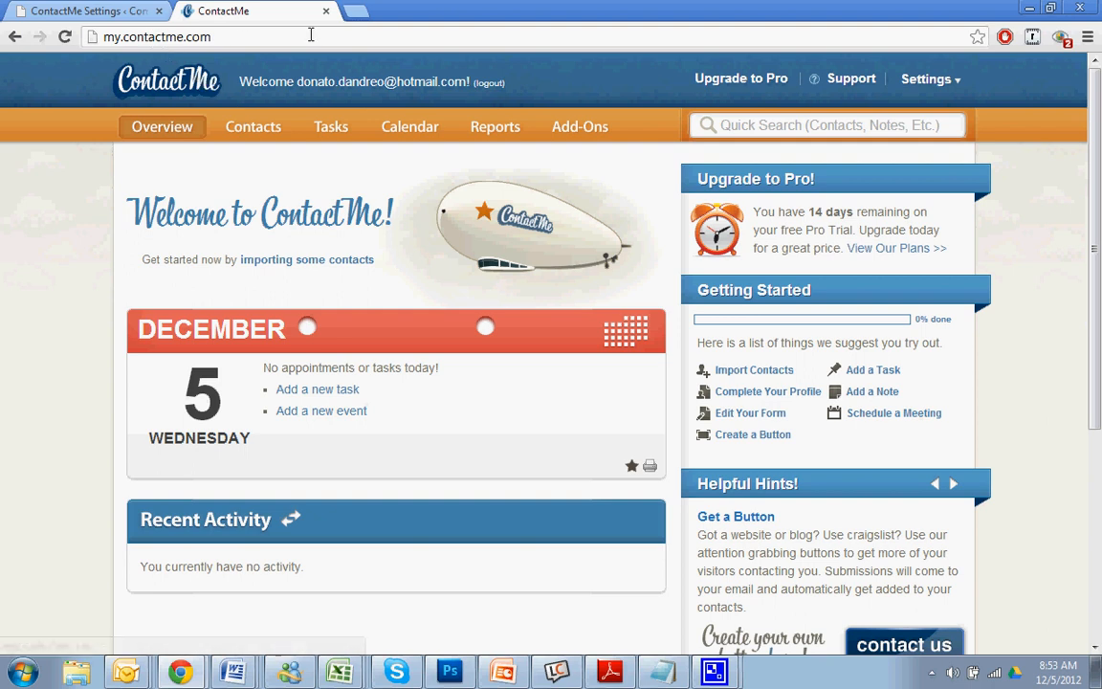
mouse_move(438, 60)
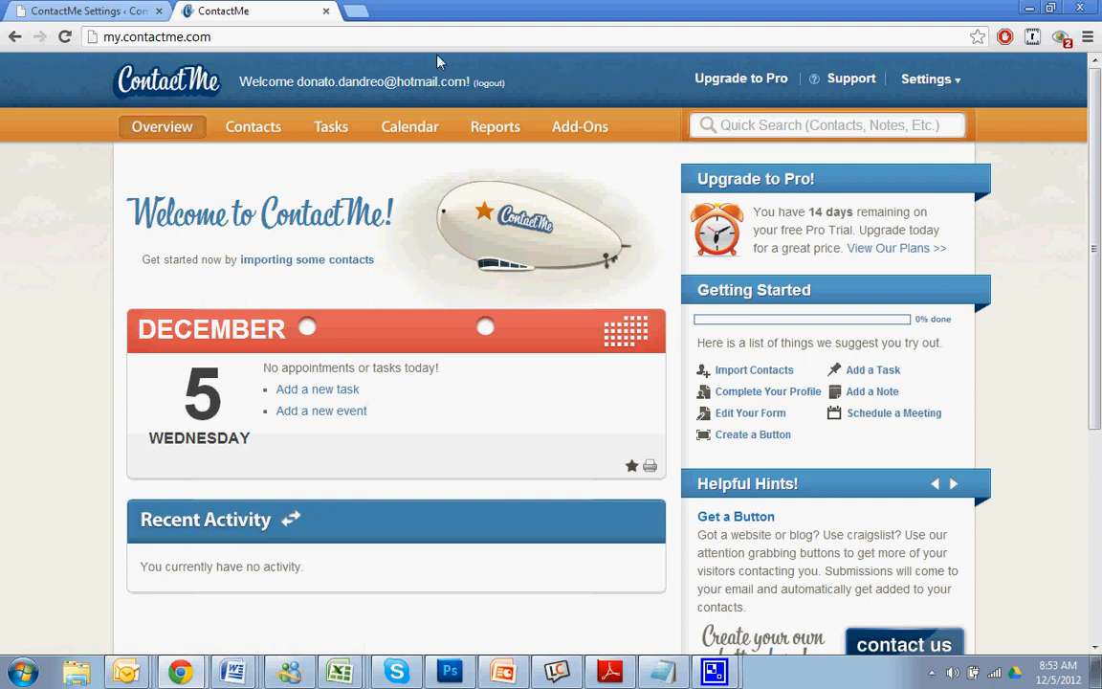
mouse_move(589, 363)
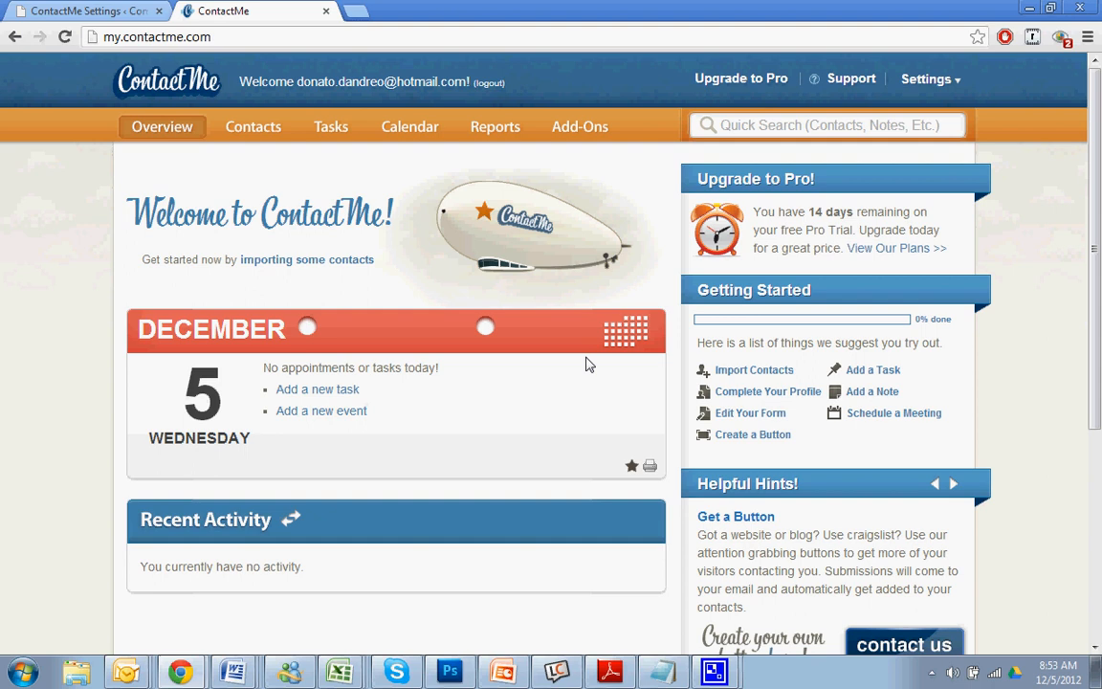
mouse_move(472, 8)
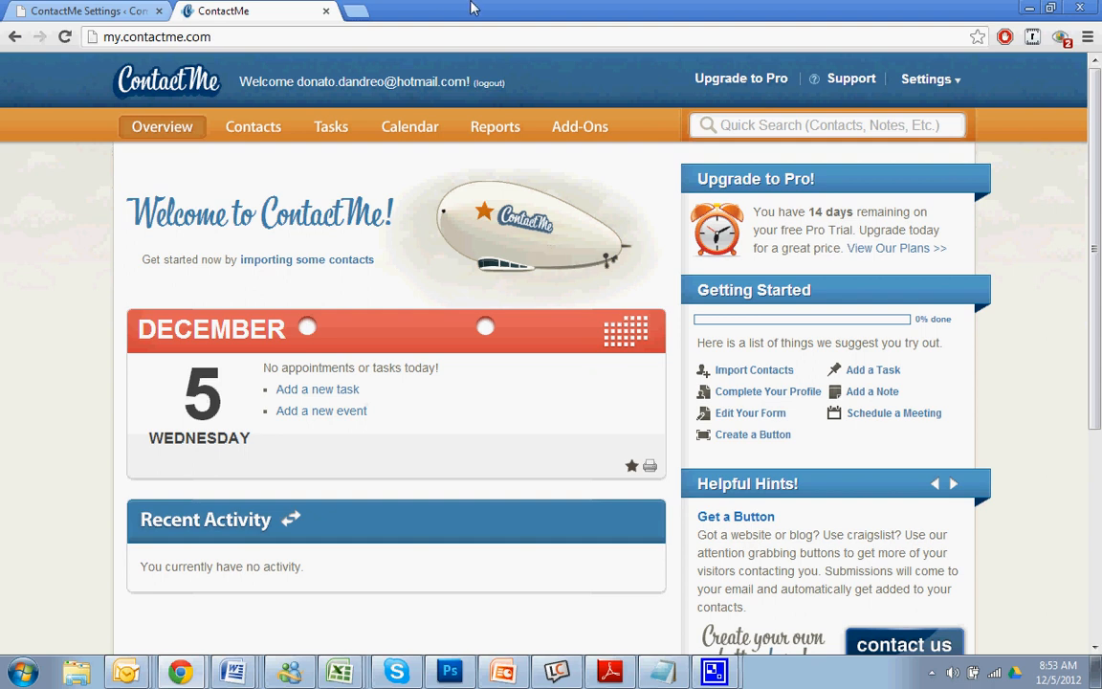
right_click(168, 81)
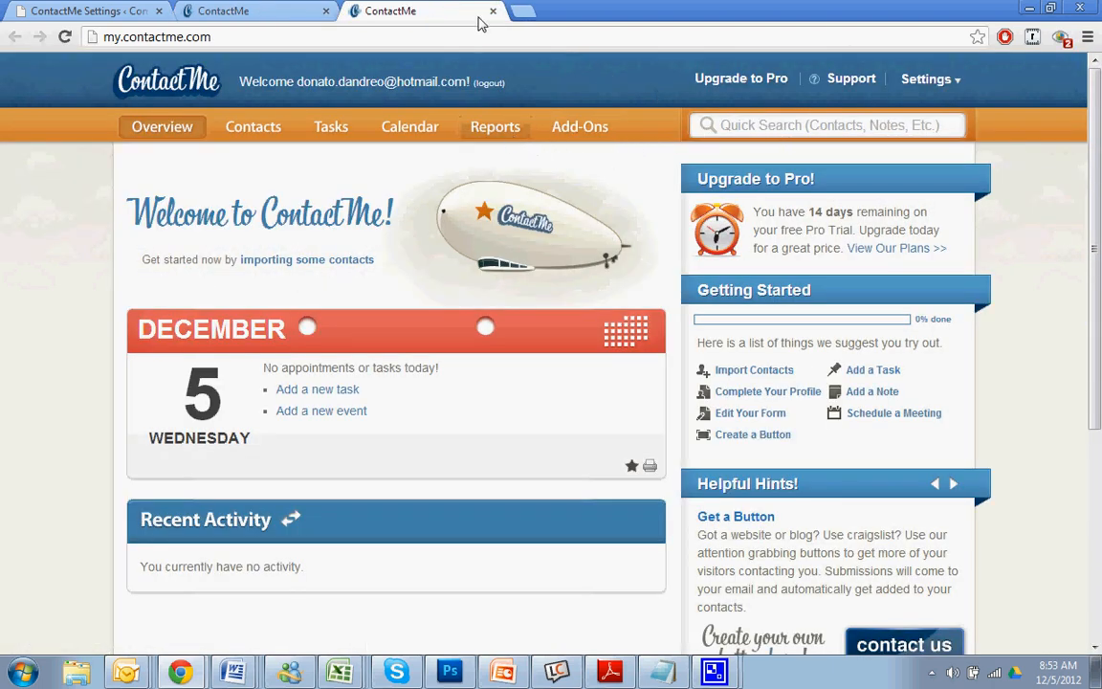
left_click(494, 10)
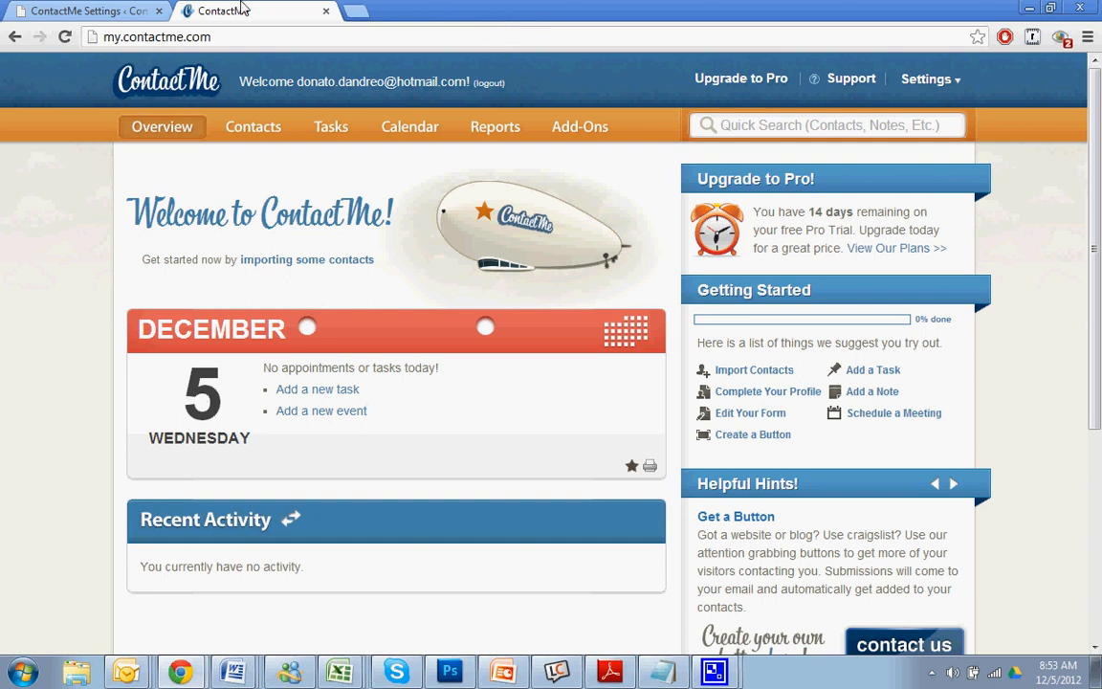
left_click(86, 11)
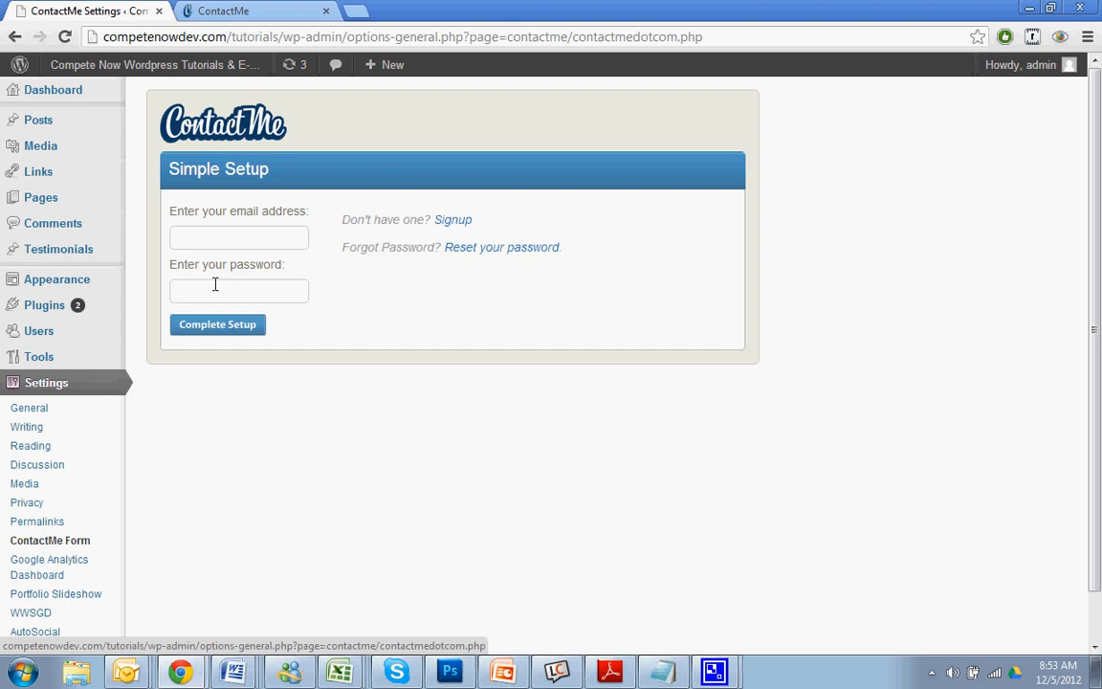
Enter the ContactMe email and password in Simple Setup and complete setup.
left_click(239, 237)
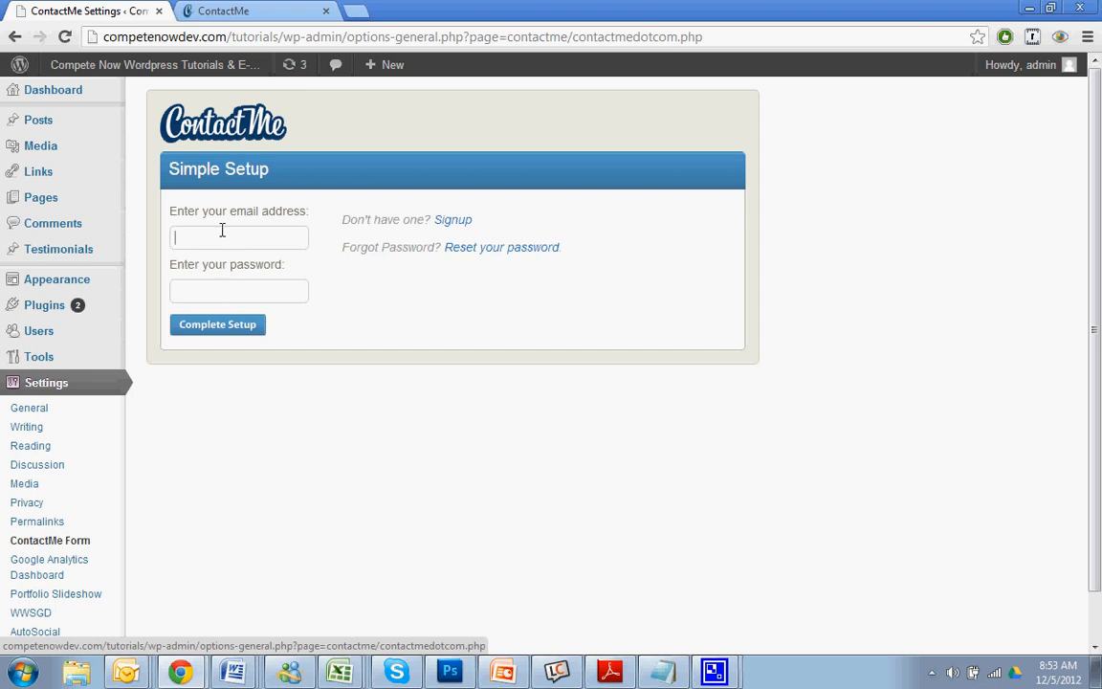
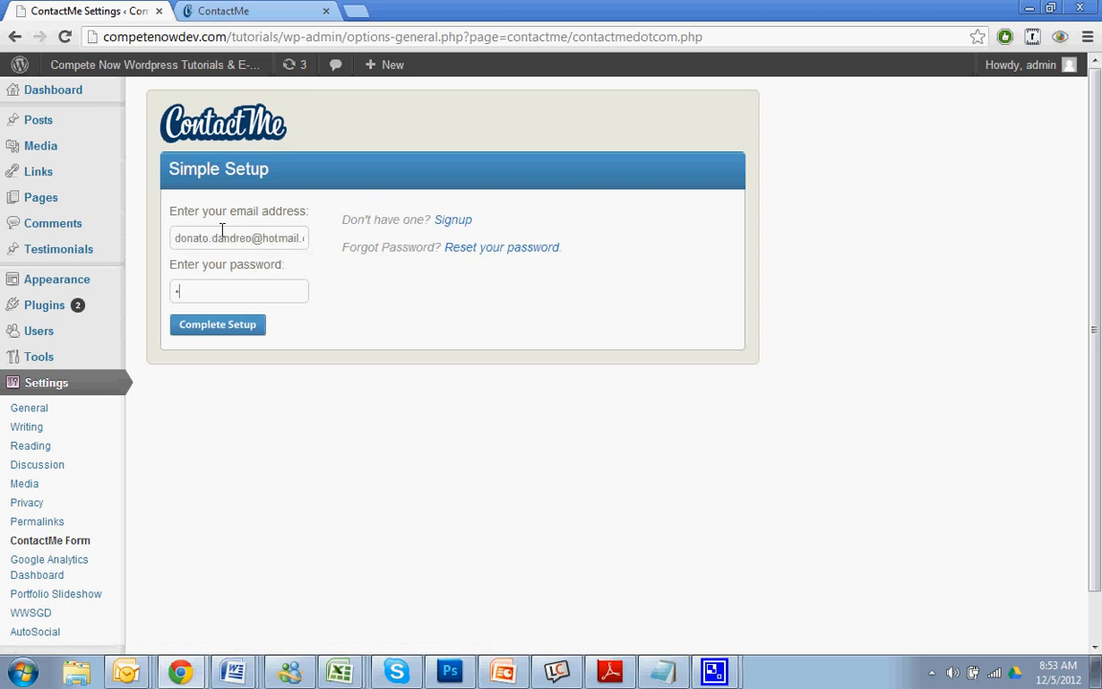
type("•••••")
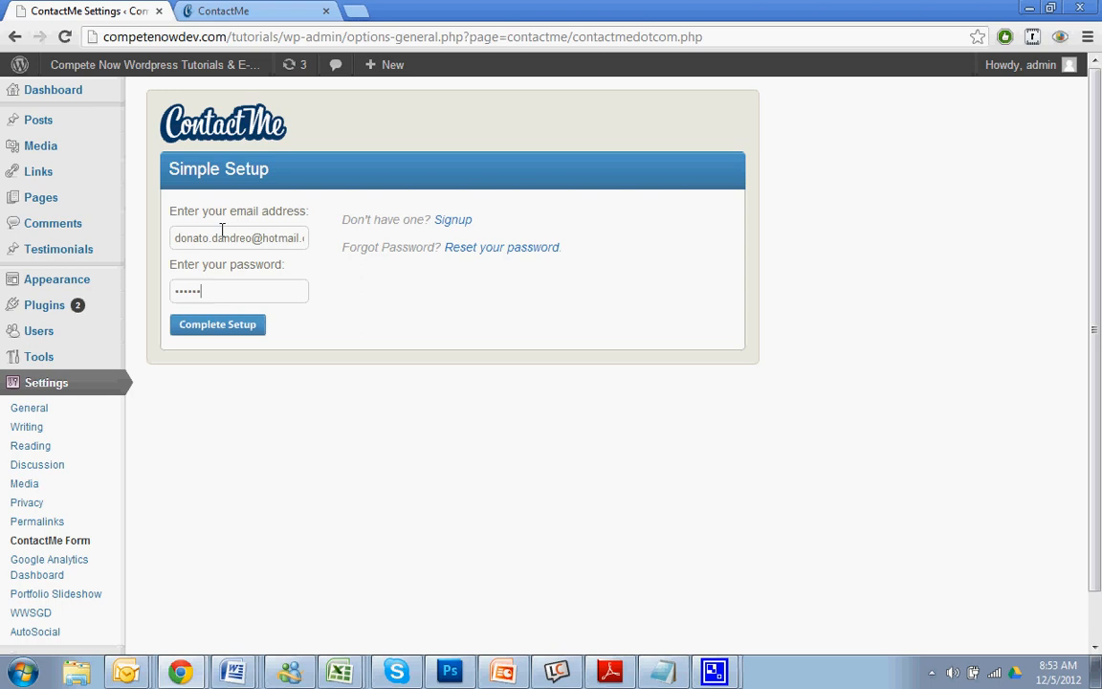
left_click(217, 324)
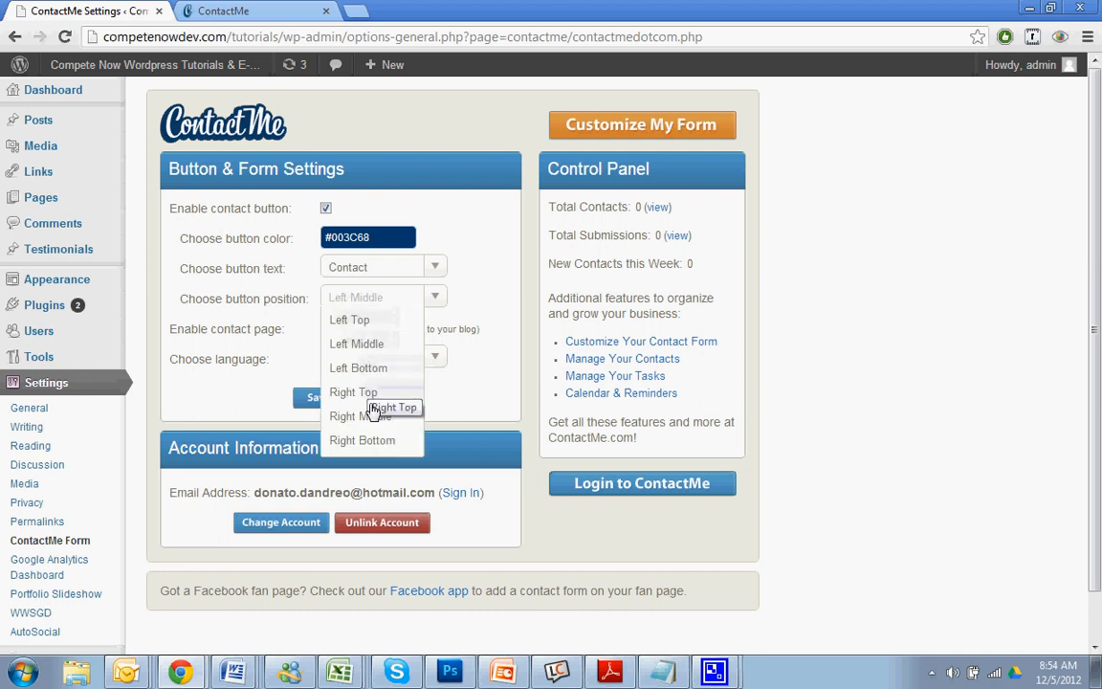
Keep the button at Left Middle, uncheck Enable contact page, and save changes.
left_click(355, 296)
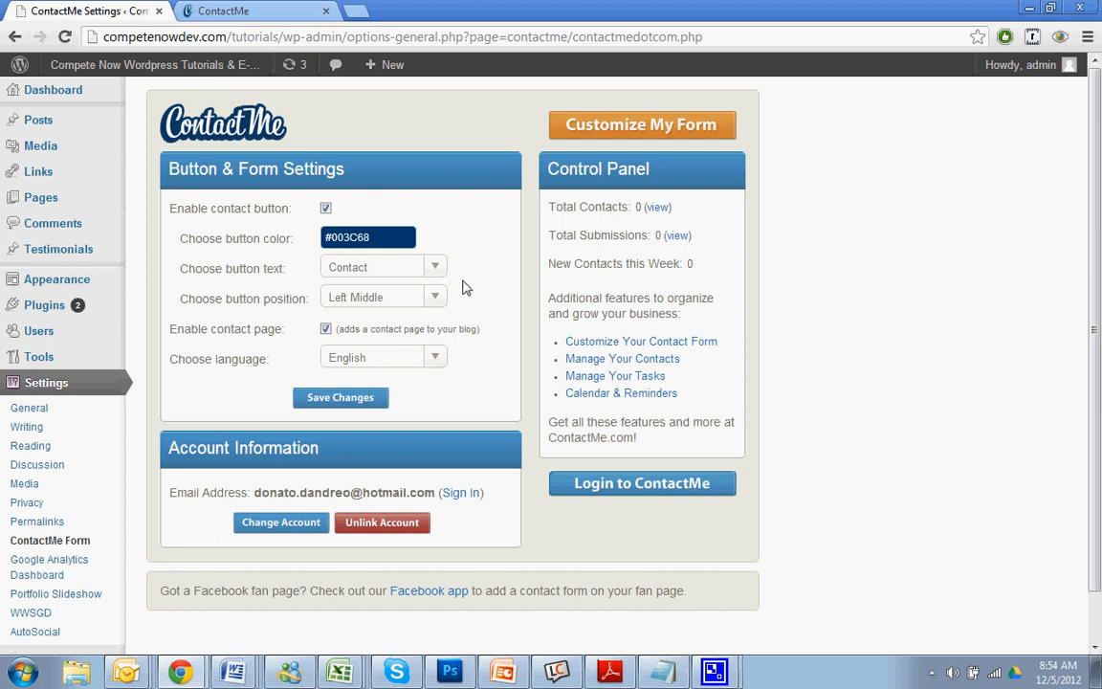
mouse_move(497, 294)
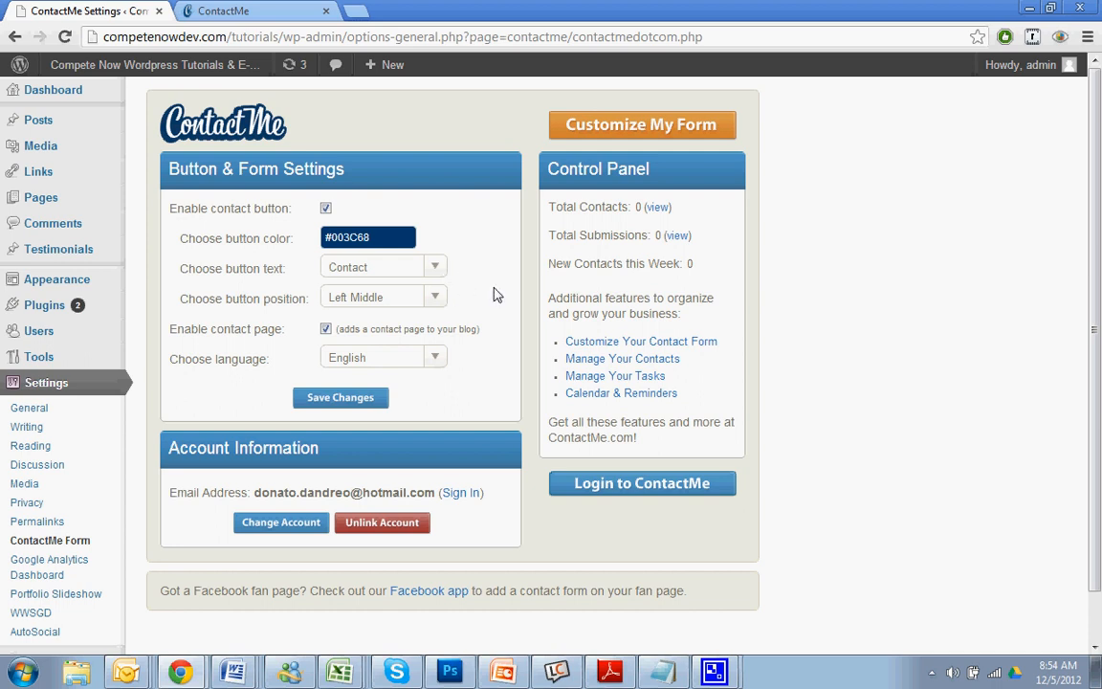
scroll("down", 3)
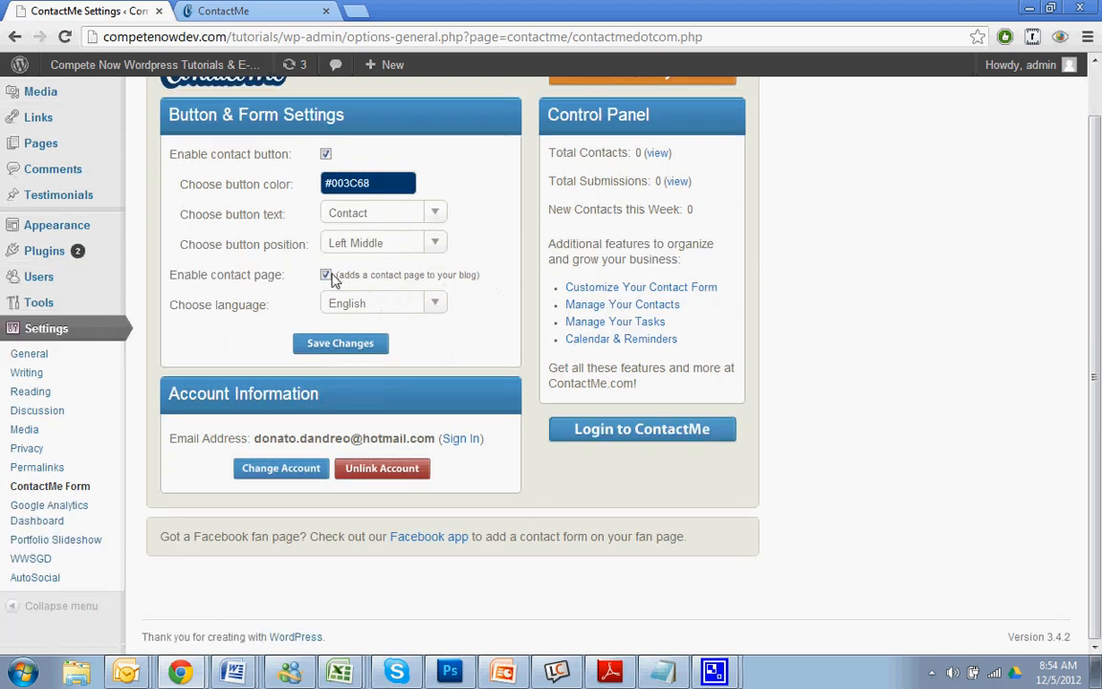
left_click(326, 274)
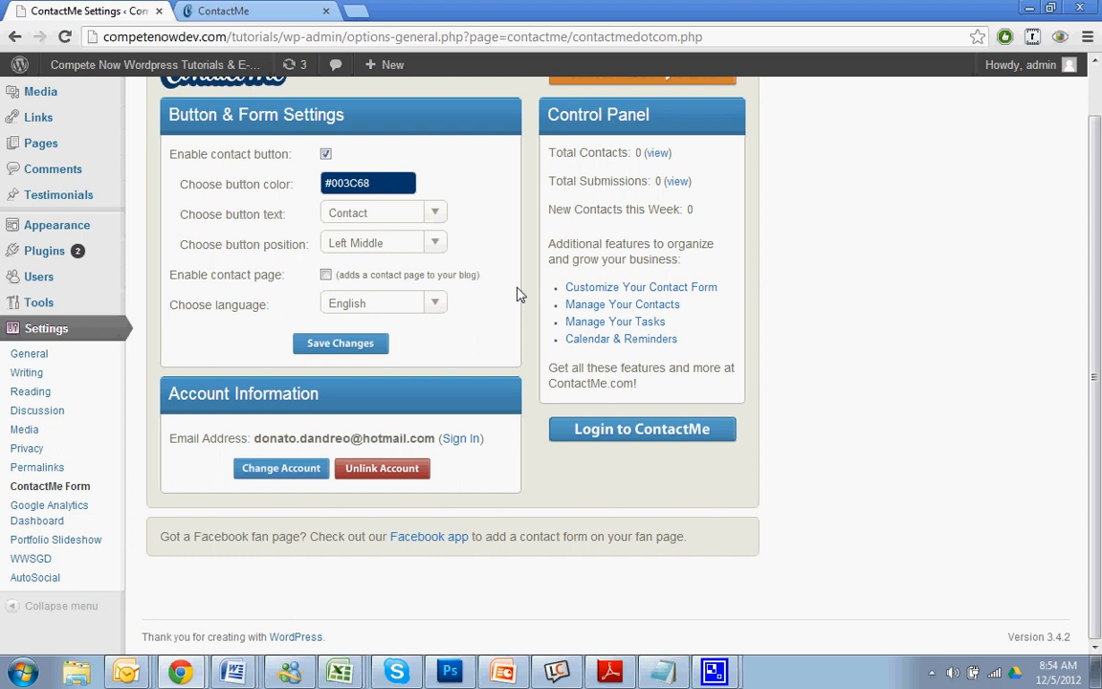
left_click(621, 339)
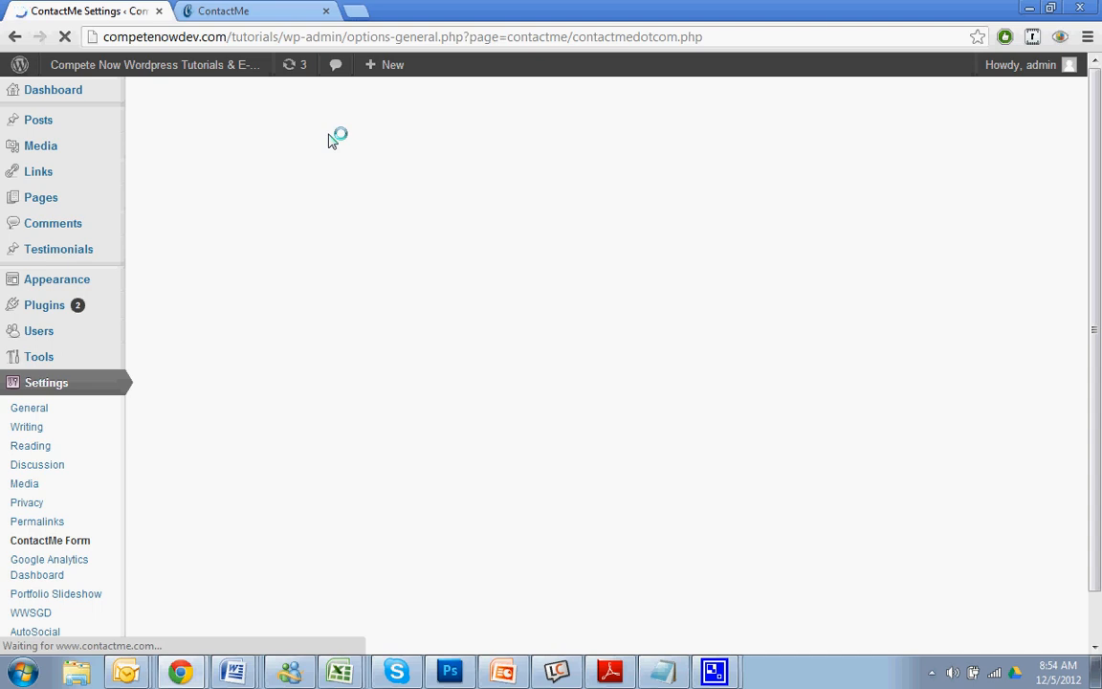
mouse_move(284, 98)
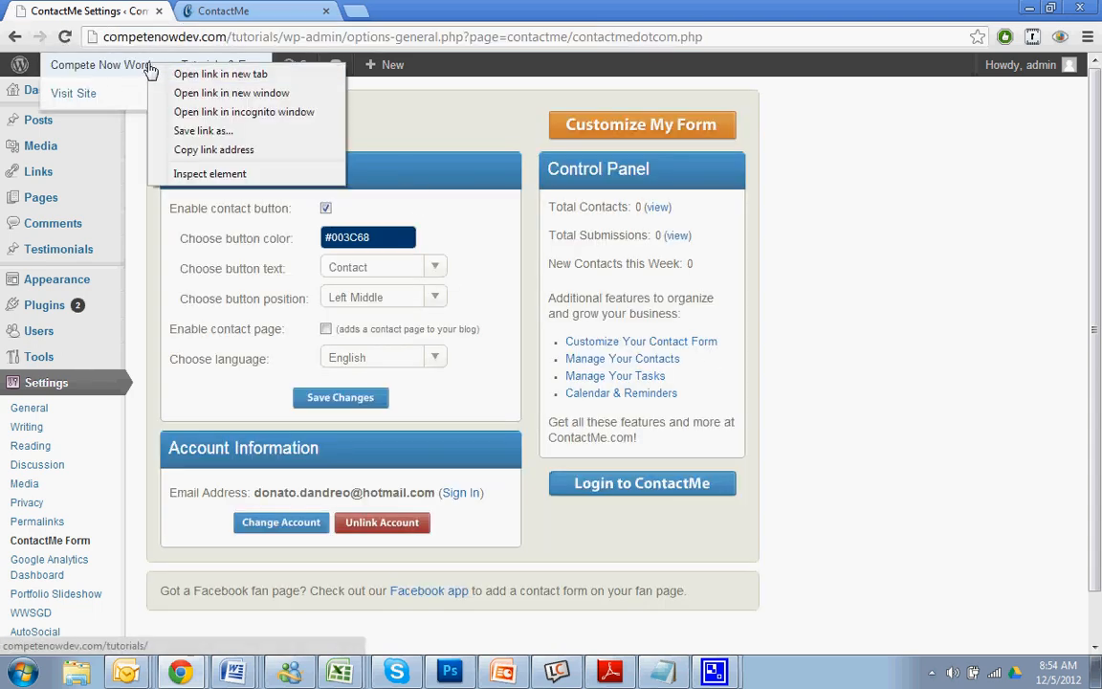
Open the Compete Now site from the admin bar in a new tab.
left_click(232, 92)
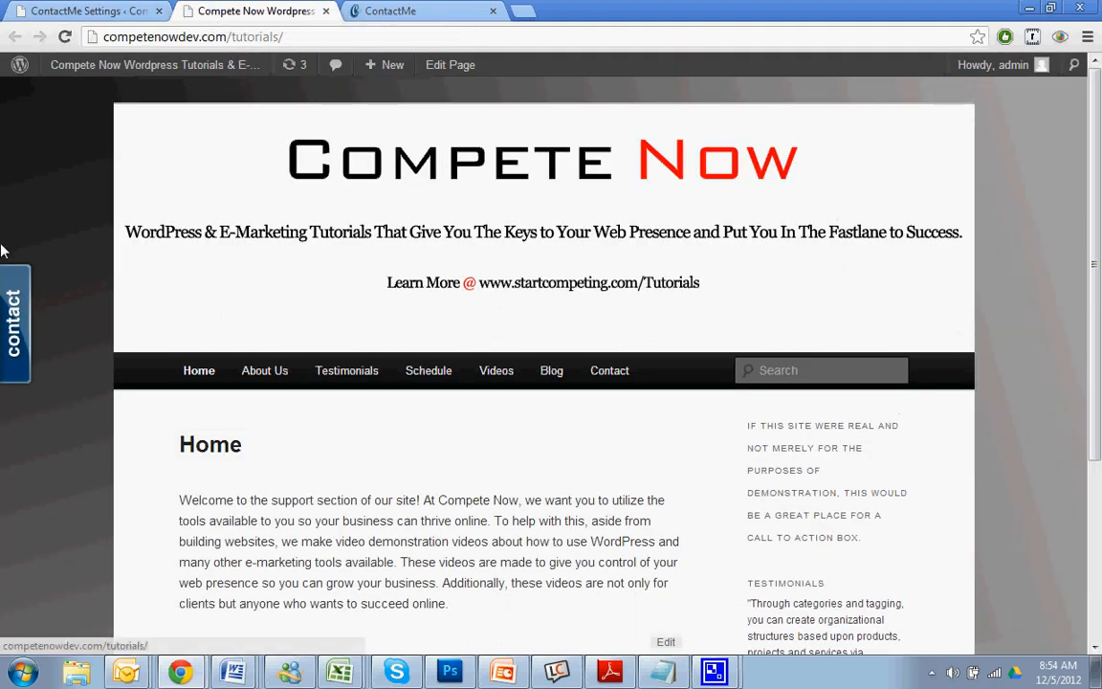
Open the left contact popup, try its Name and Phone fields, and follow the ContactMe logo link.
left_click(13, 323)
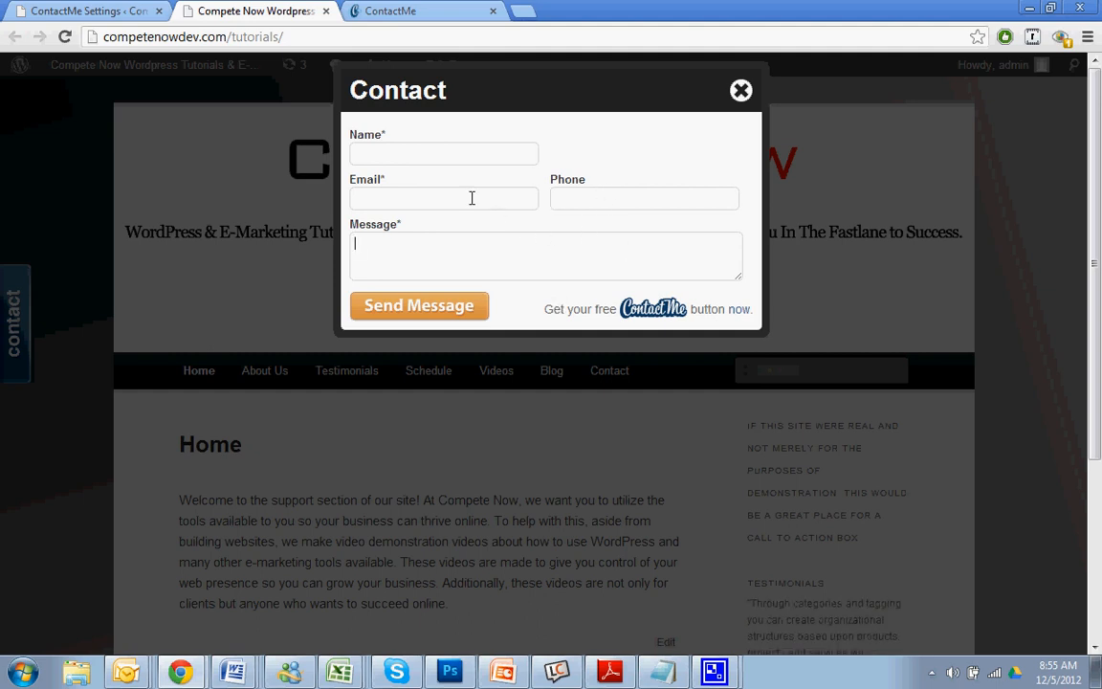
mouse_move(439, 188)
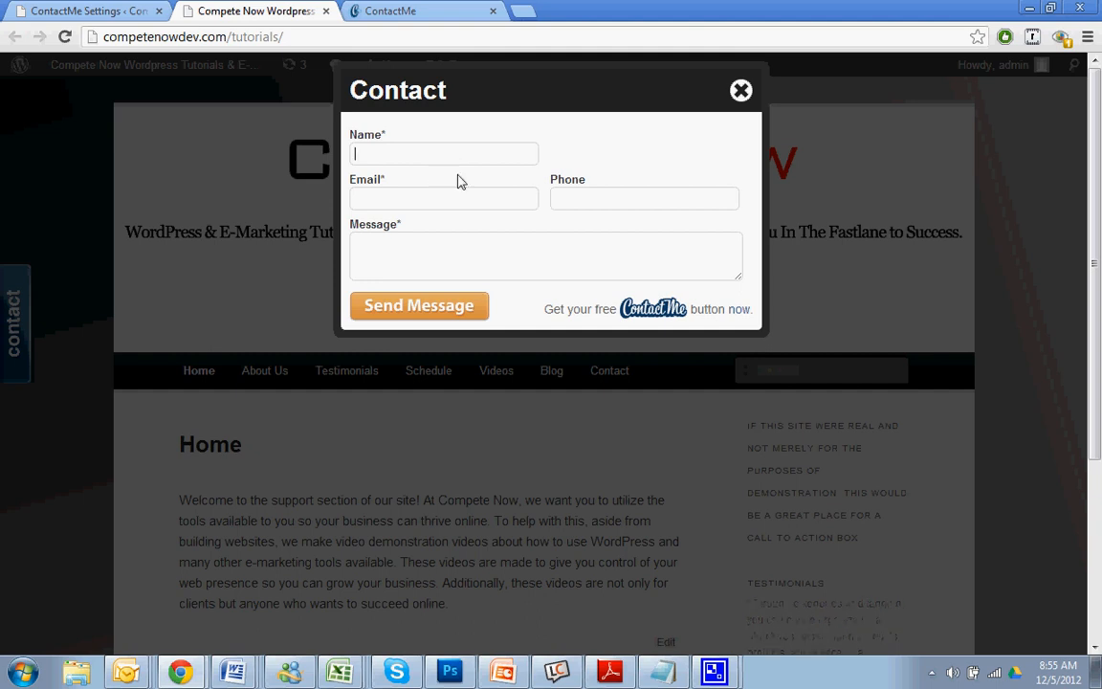
left_click(443, 198)
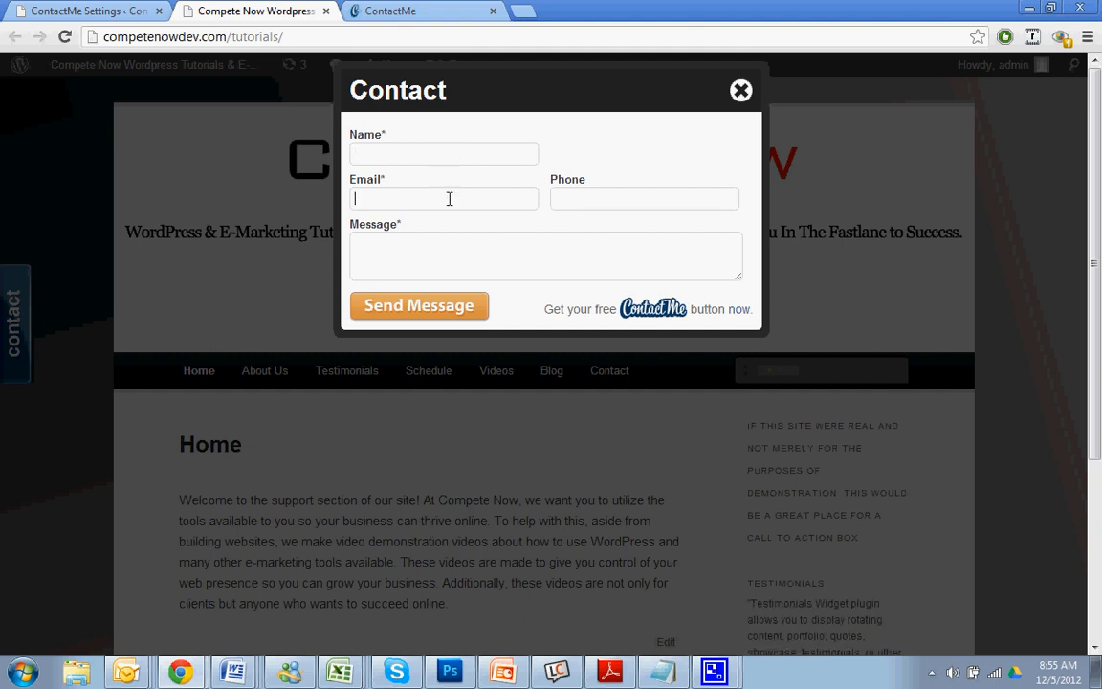
mouse_move(658, 182)
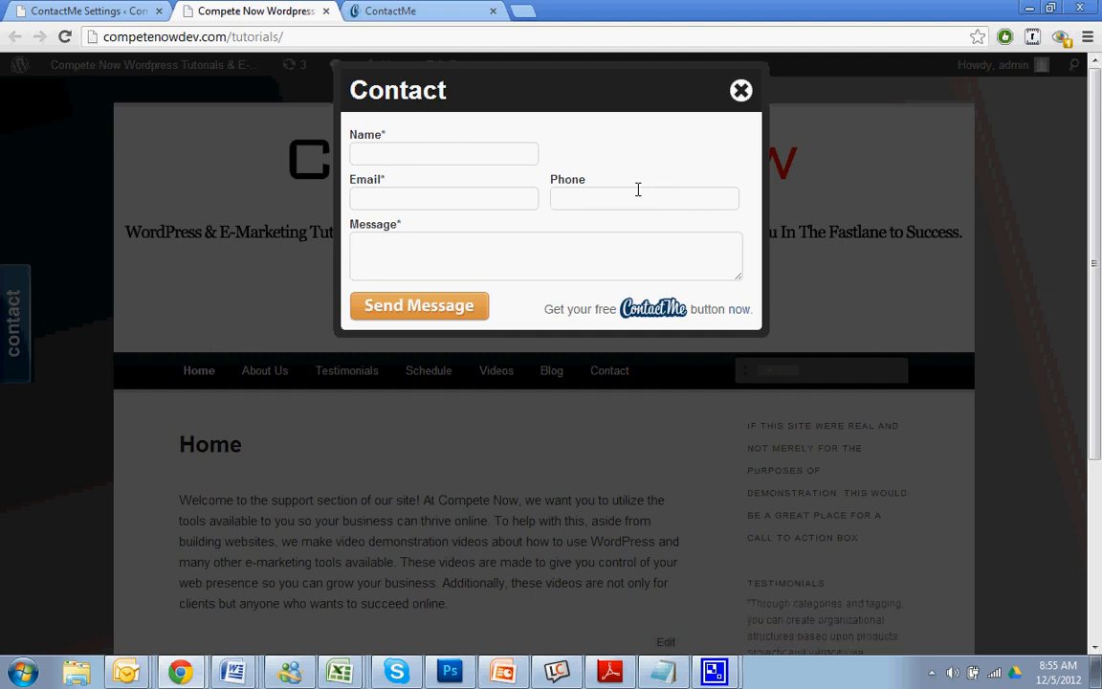
left_click(645, 198)
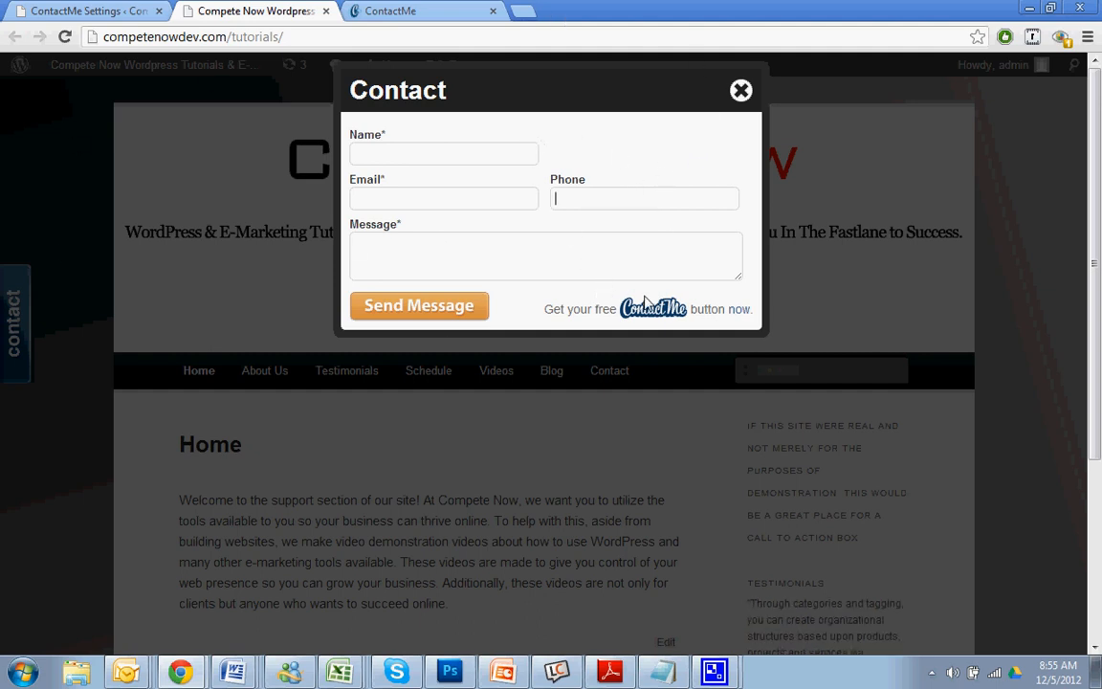
mouse_move(653, 308)
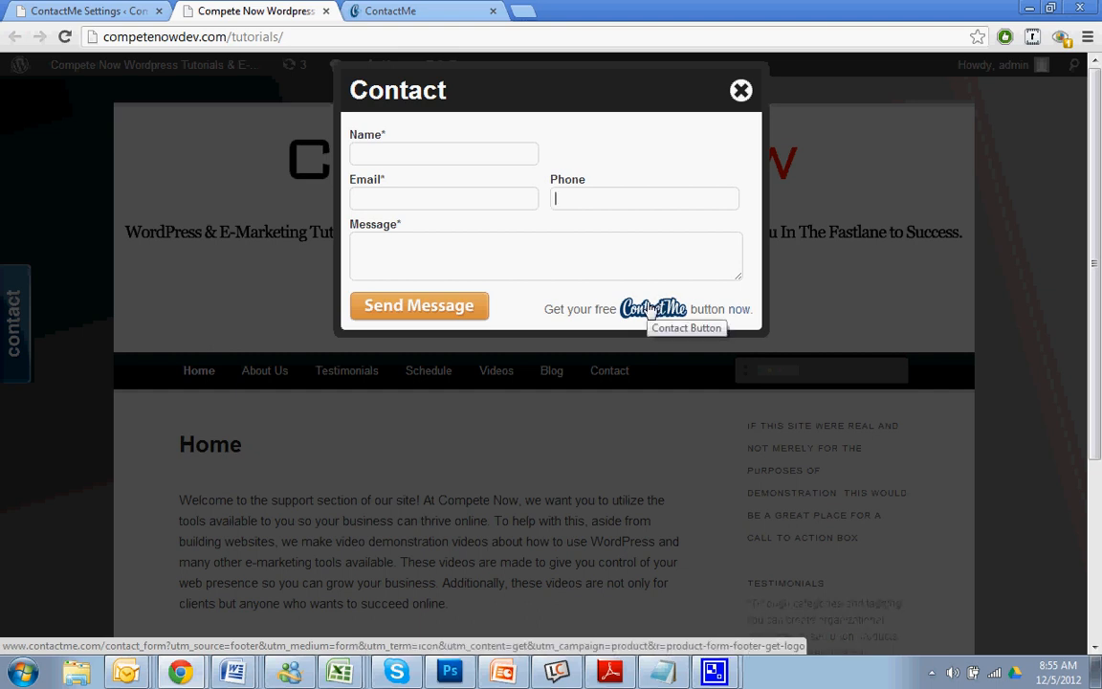
right_click(654, 308)
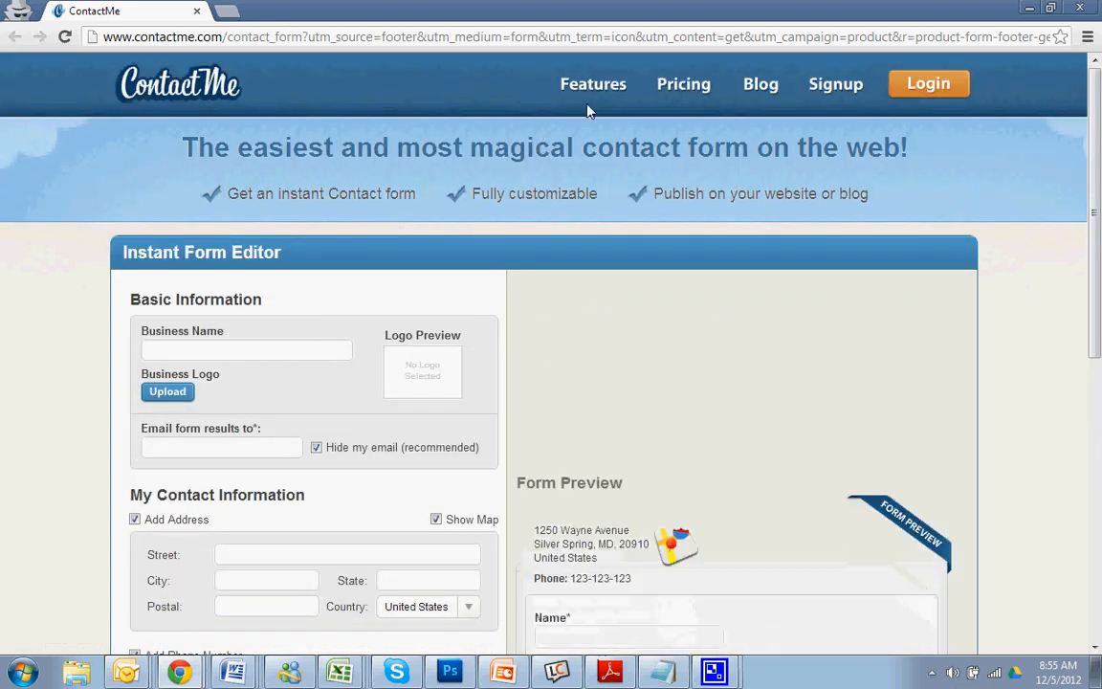
Browse ContactMe's pricing plans, then close that window.
left_click(683, 83)
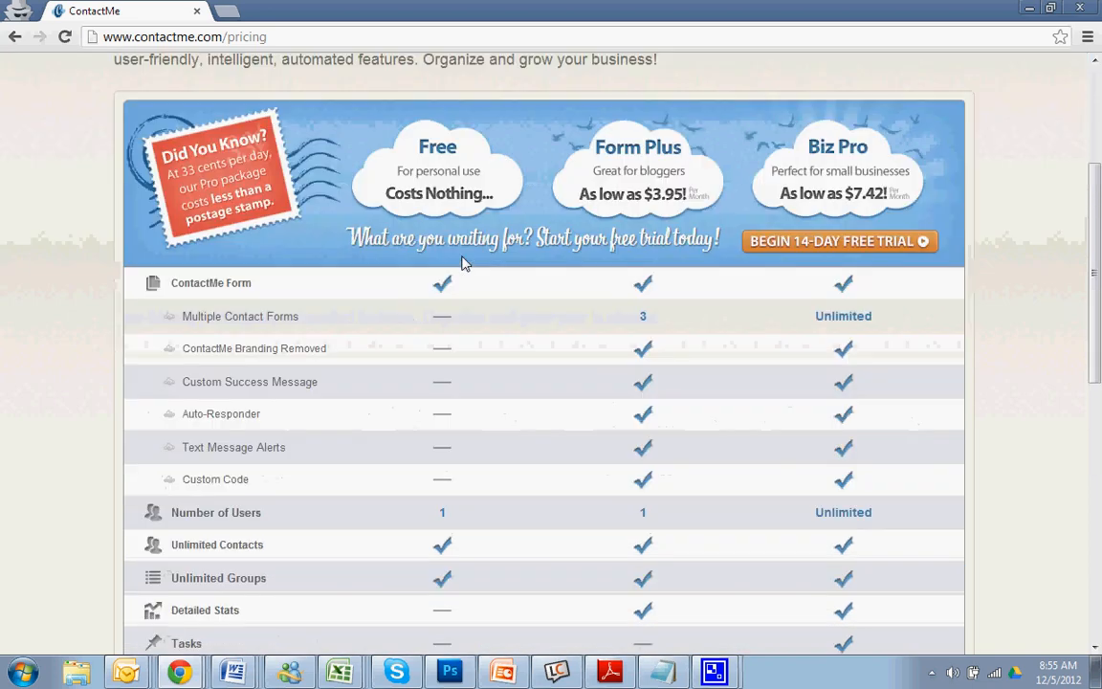
scroll("down", 3)
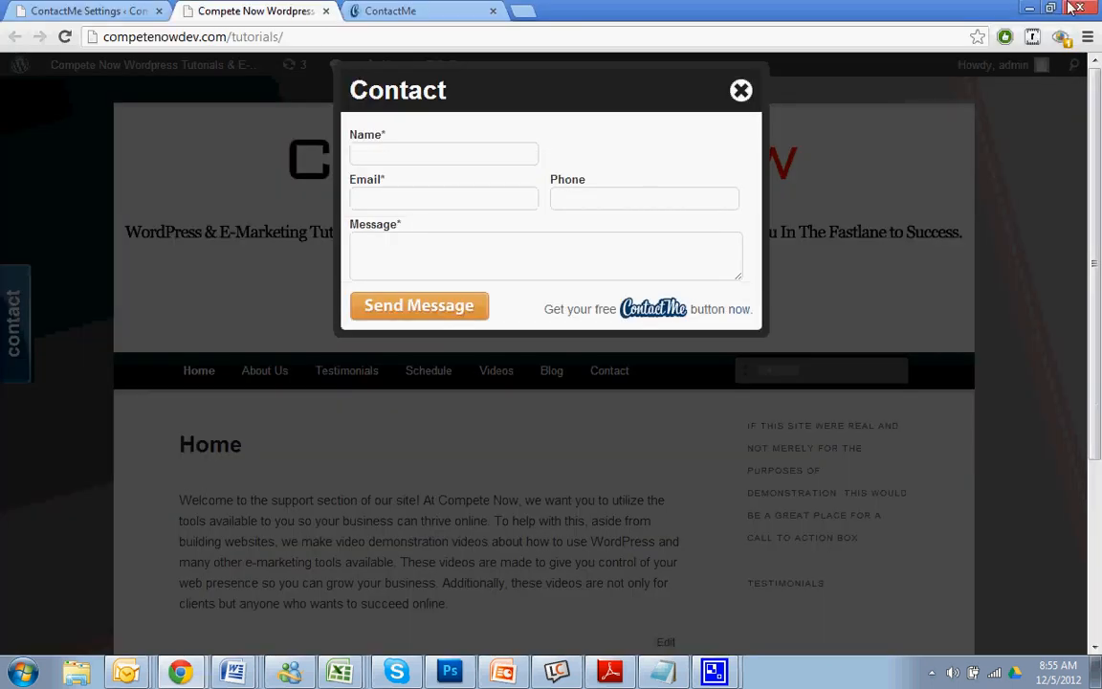
left_click(741, 89)
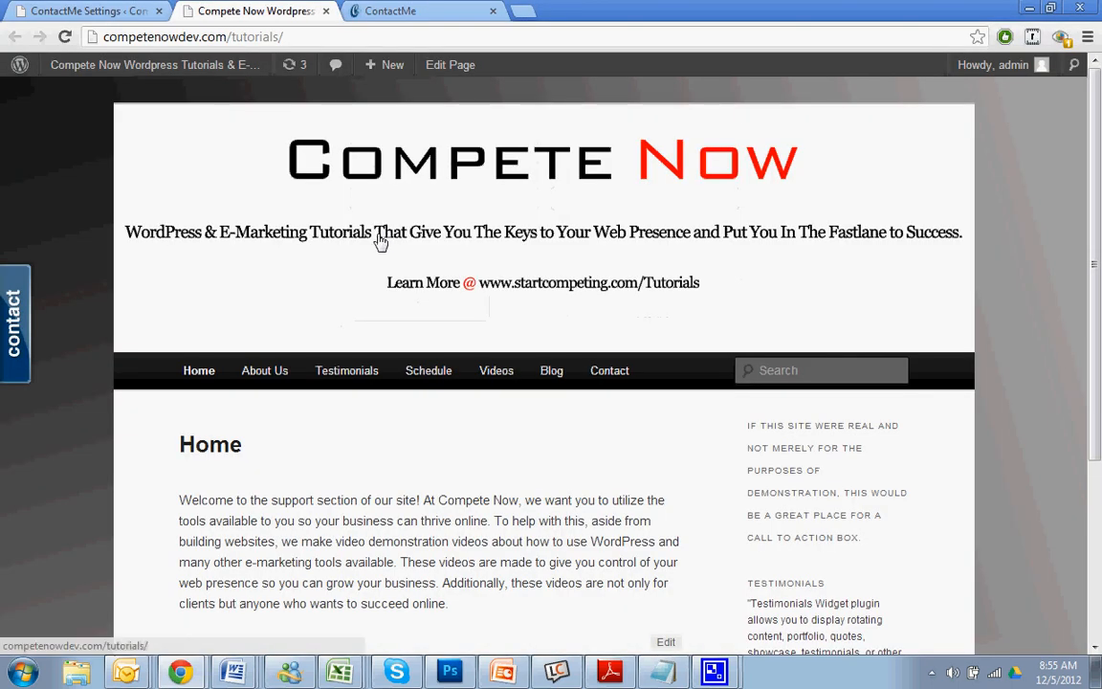
Set the button colour to #000000 and text to Contact Us, save, and check the live site.
left_click(86, 11)
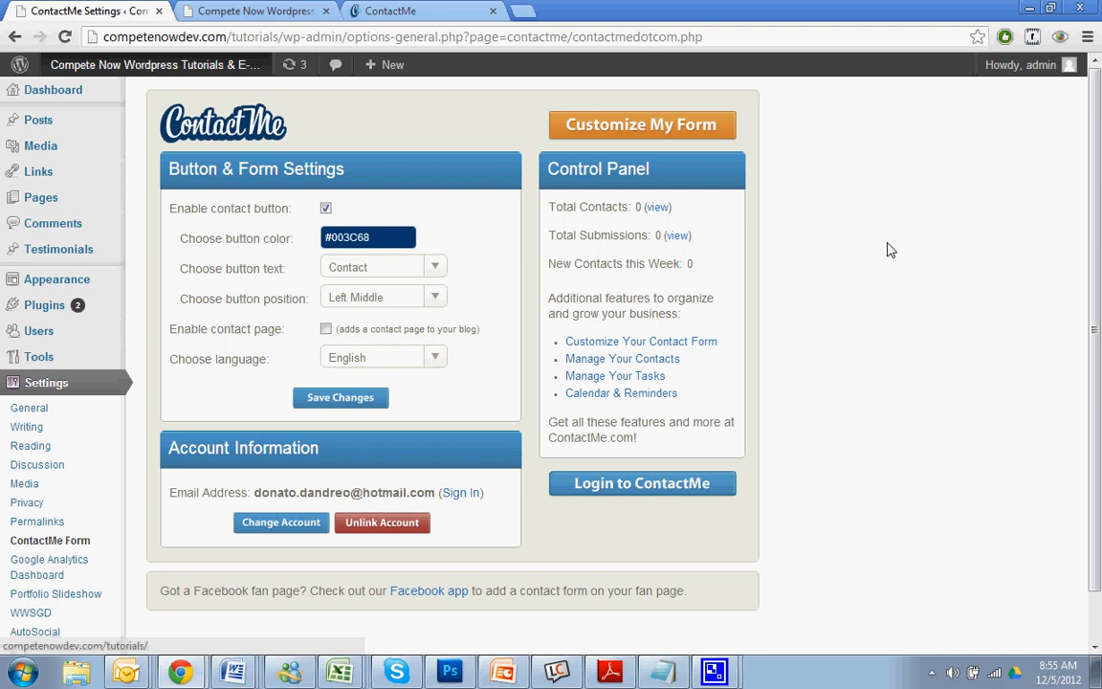
left_click(367, 238)
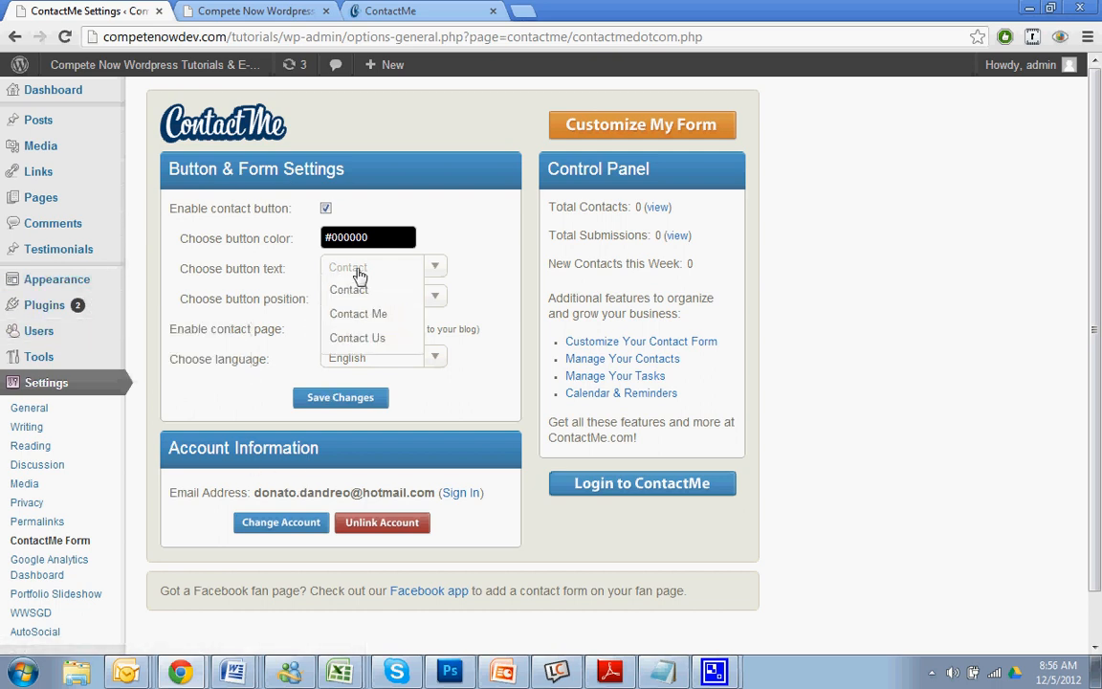
left_click(357, 336)
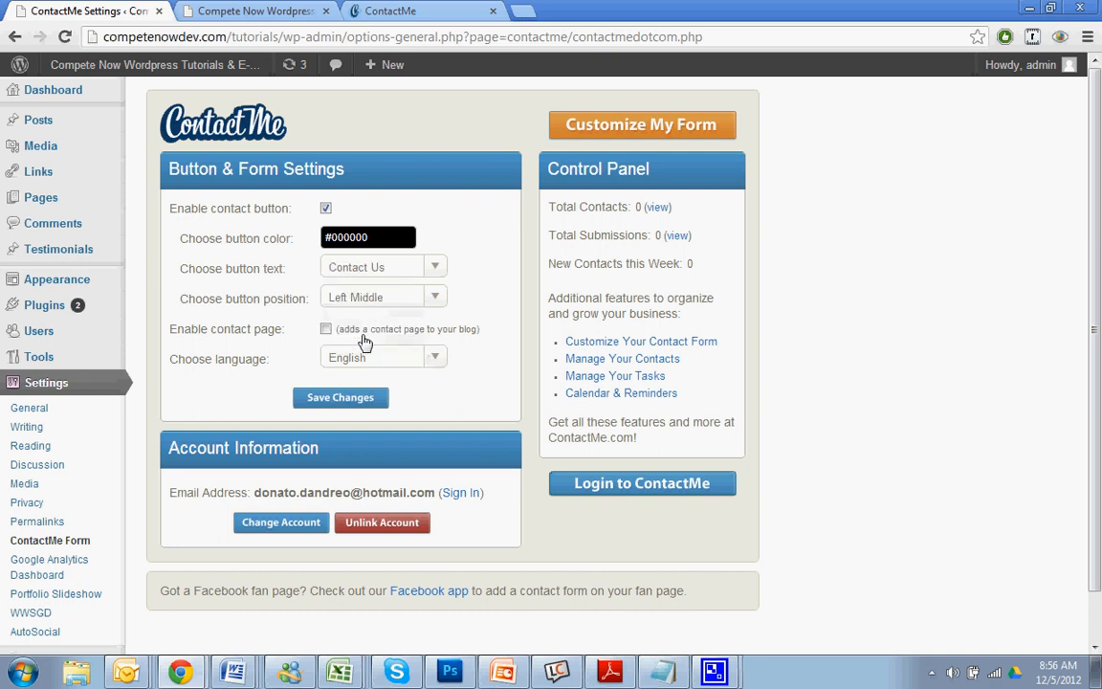
left_click(253, 10)
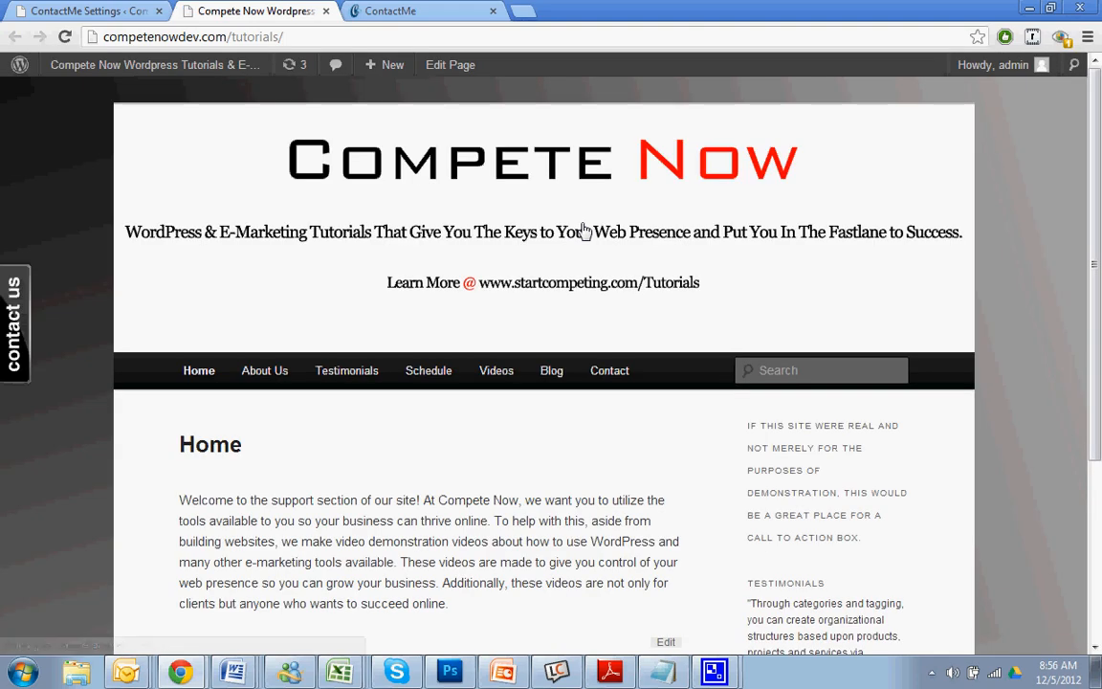
scroll("down", 3)
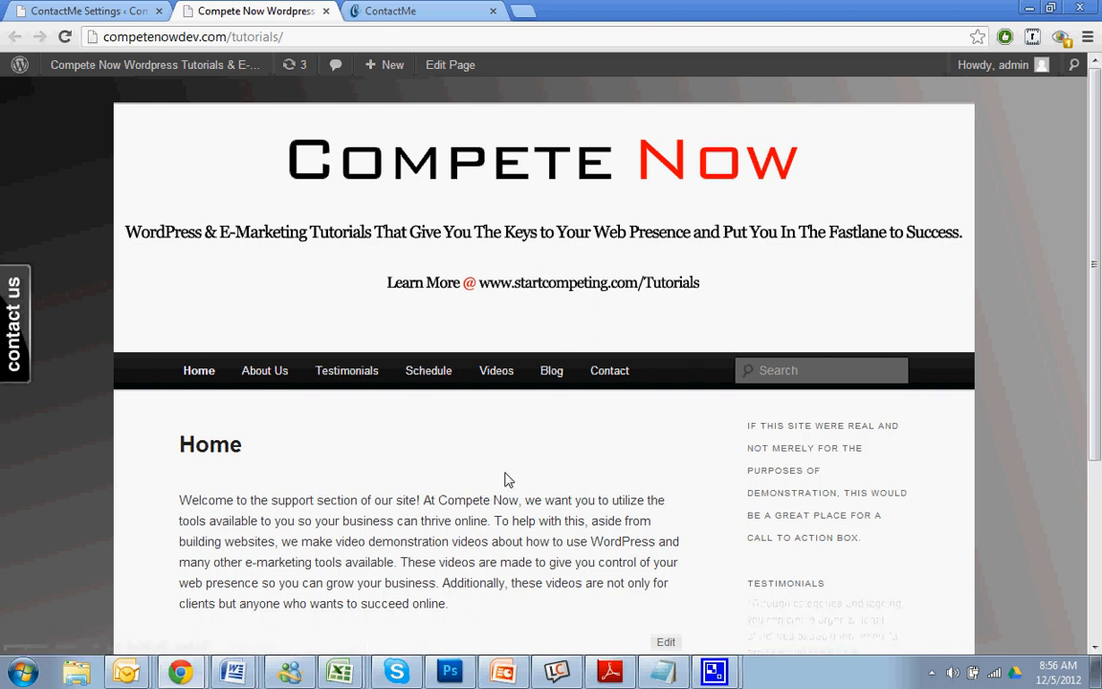
left_click(86, 11)
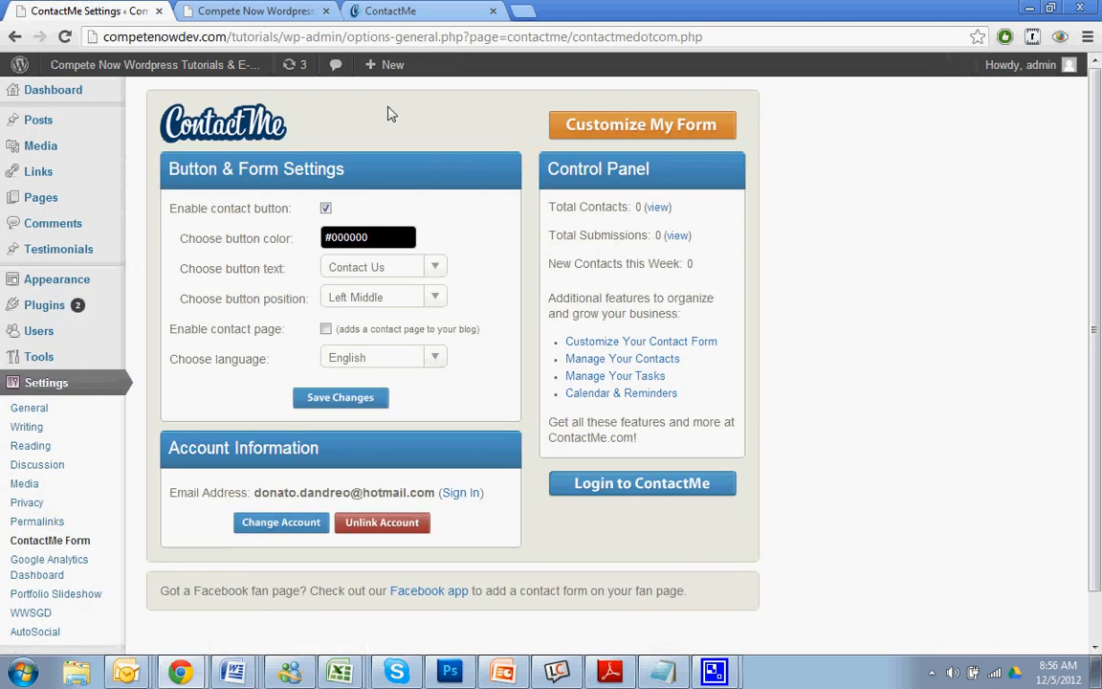
mouse_move(862, 316)
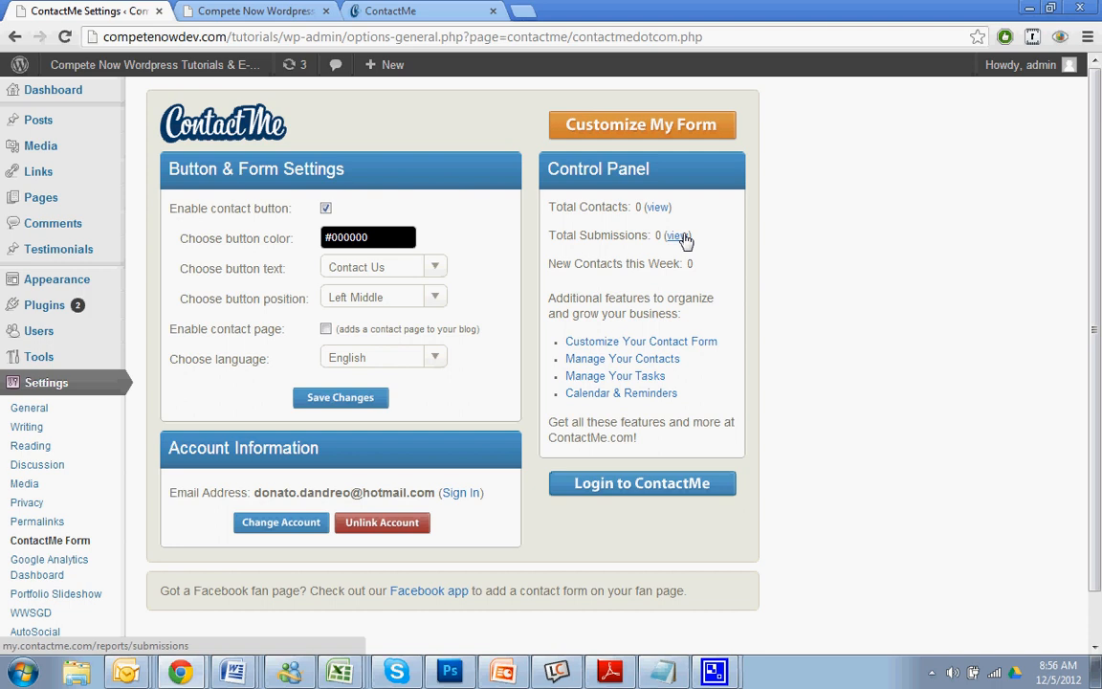
mouse_move(681, 239)
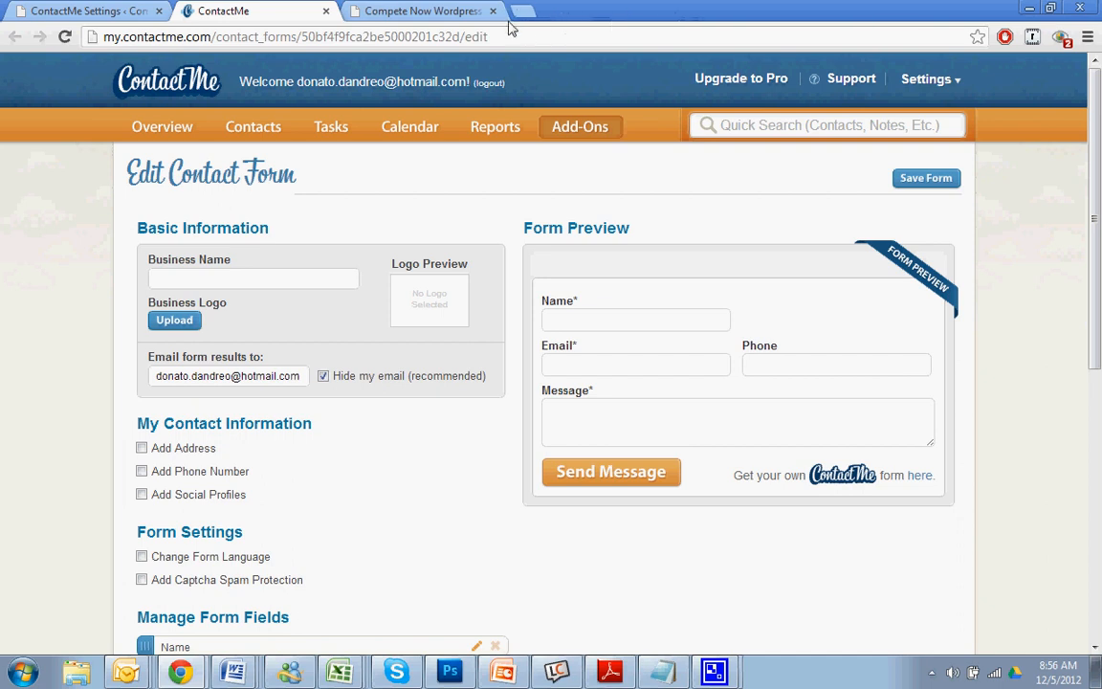
Close the live site tab and enter the business name Compete Now Web Design.
left_click(493, 11)
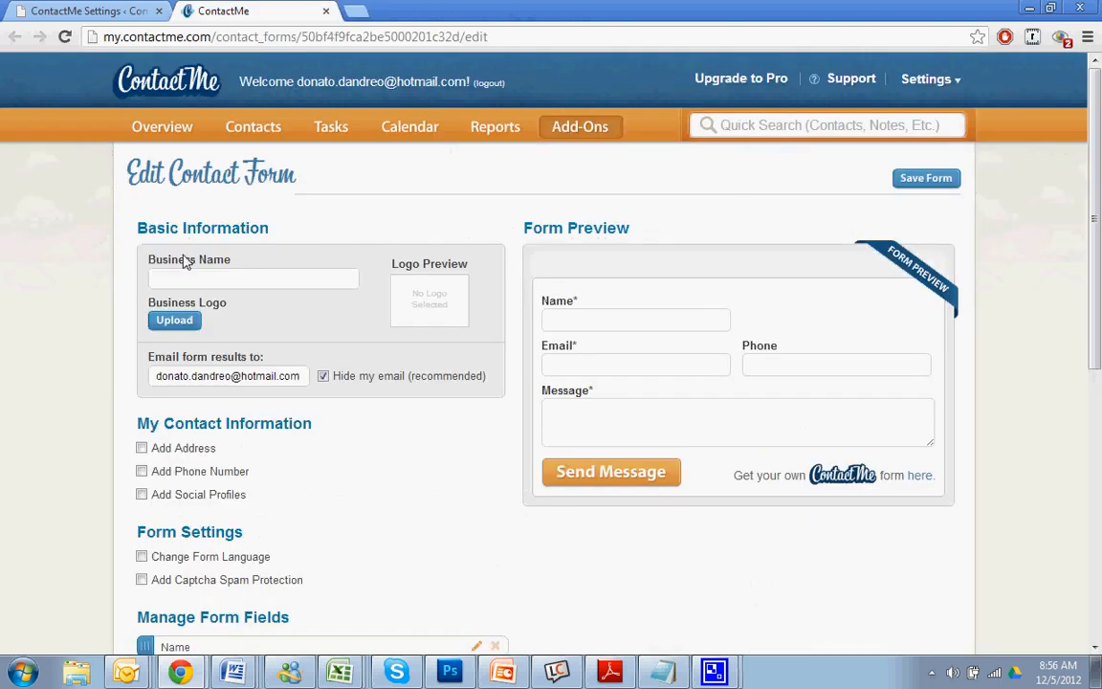
type("Compete Now Web Design")
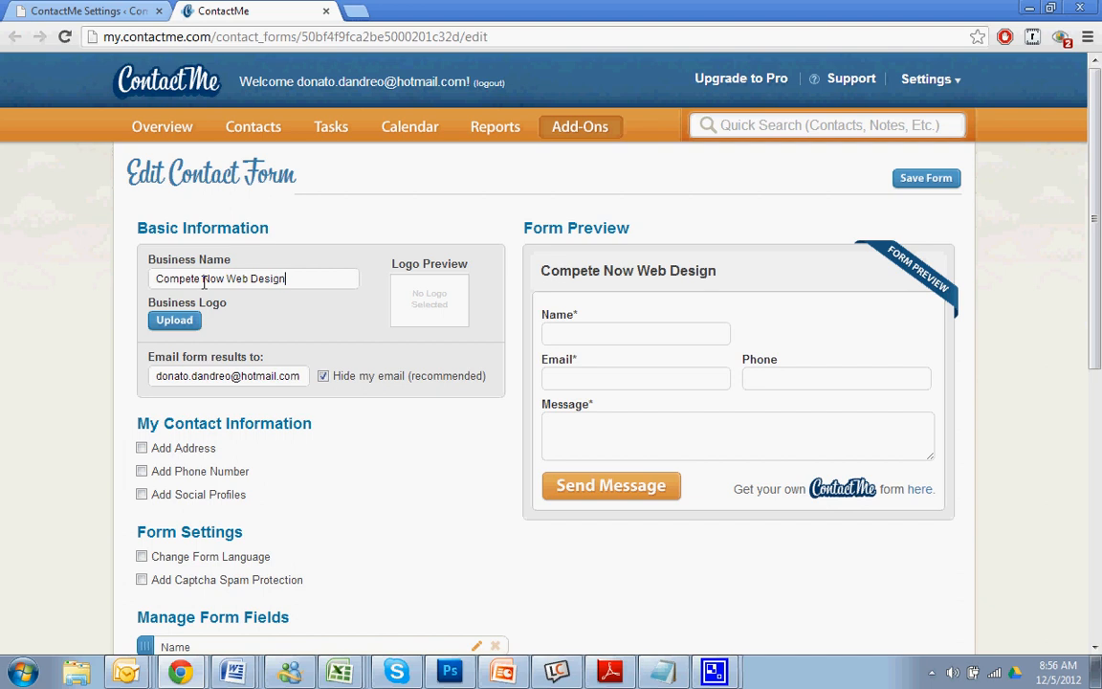
mouse_move(60, 329)
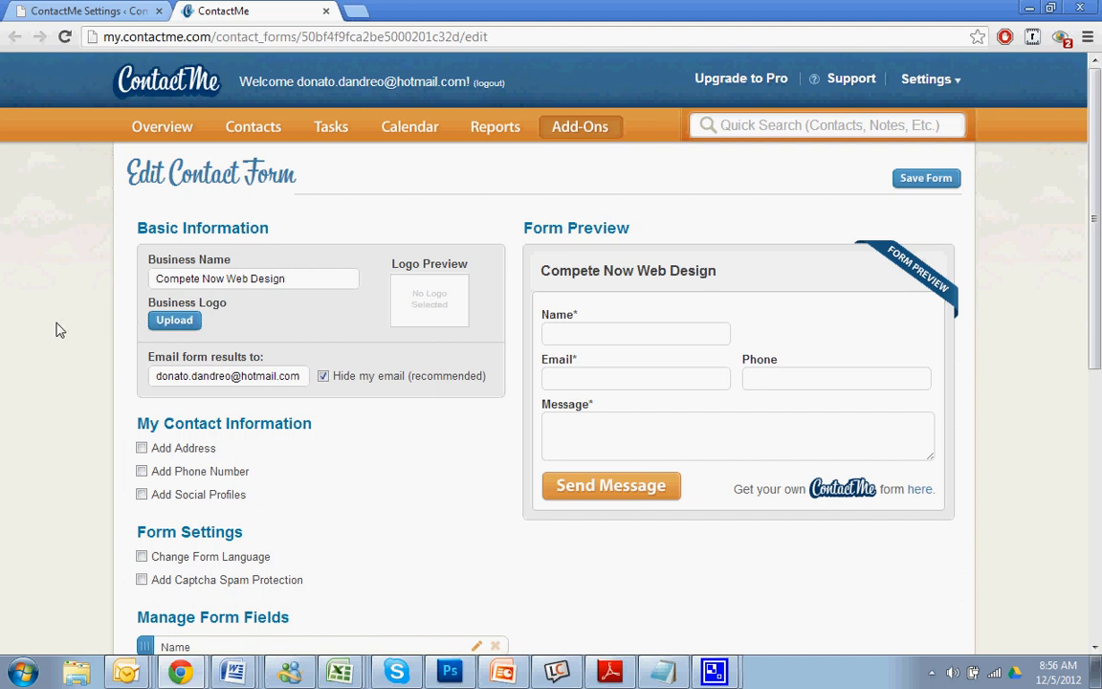
scroll("down", 3)
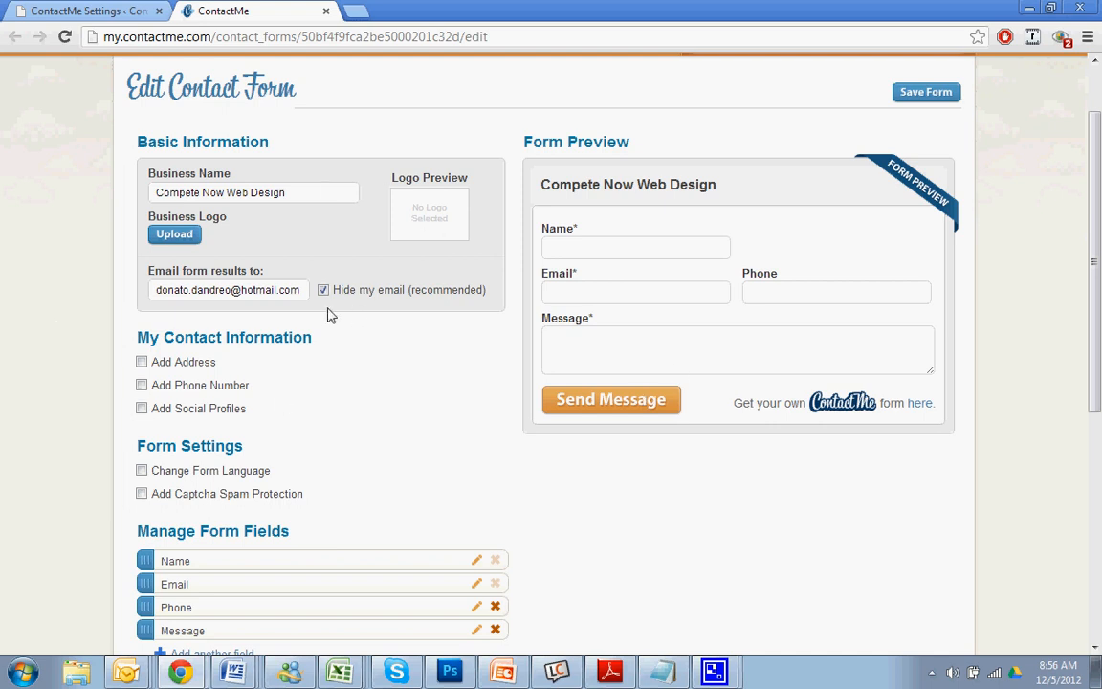
mouse_move(425, 208)
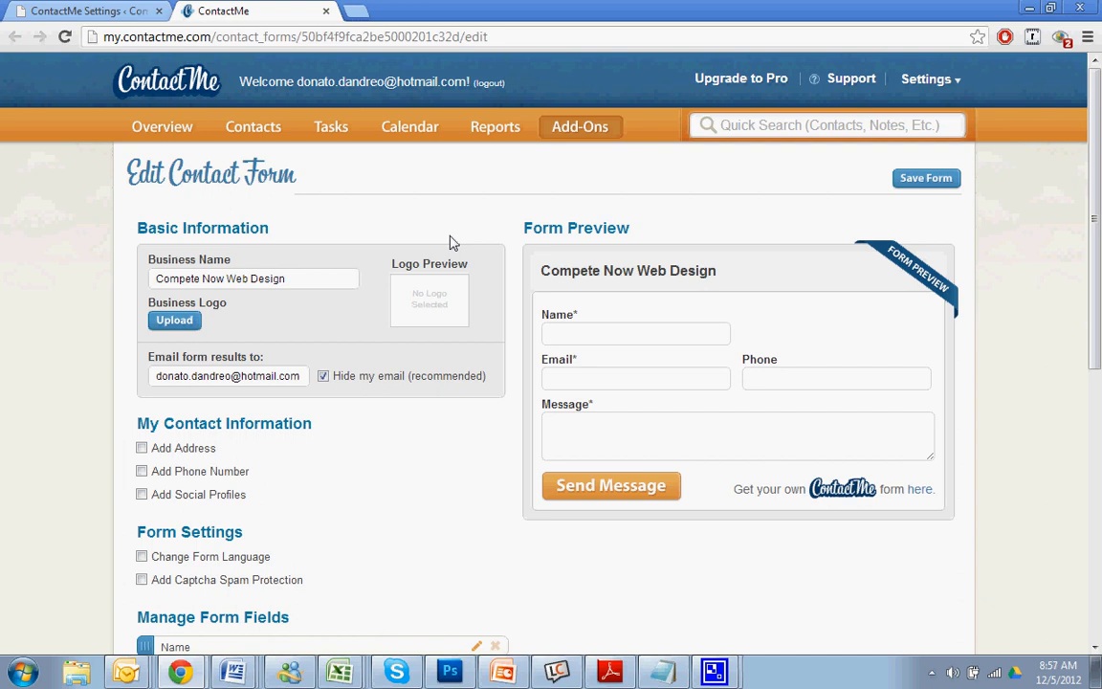
Turn Add Address on and back off, leaving Hide my email checked.
left_click(323, 375)
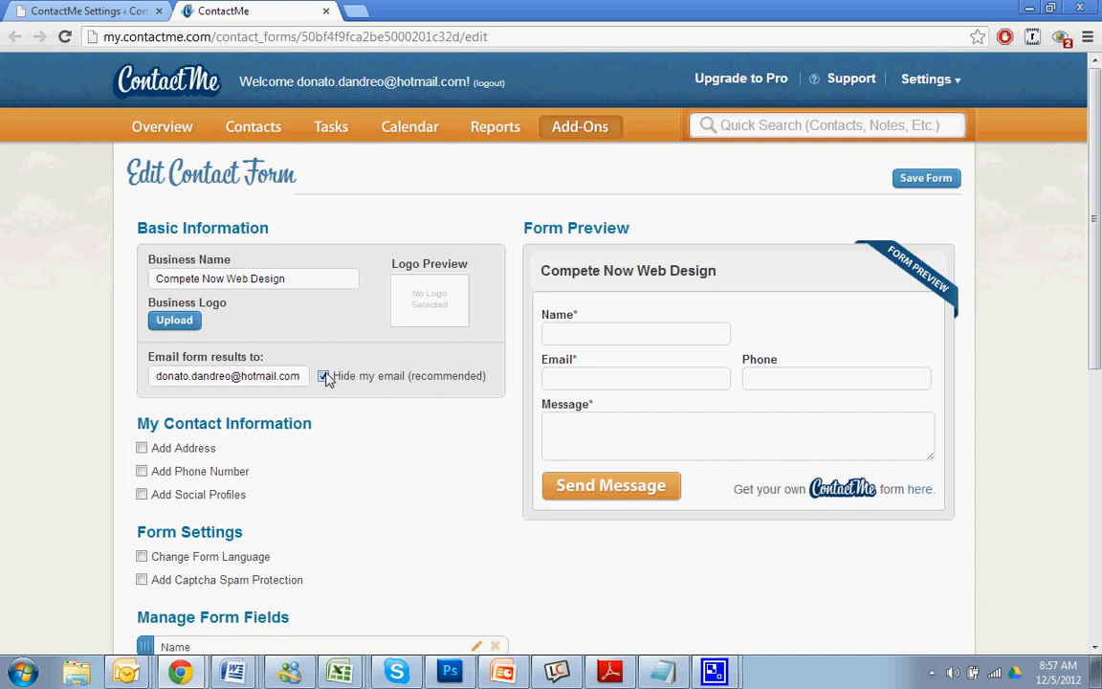
left_click(323, 375)
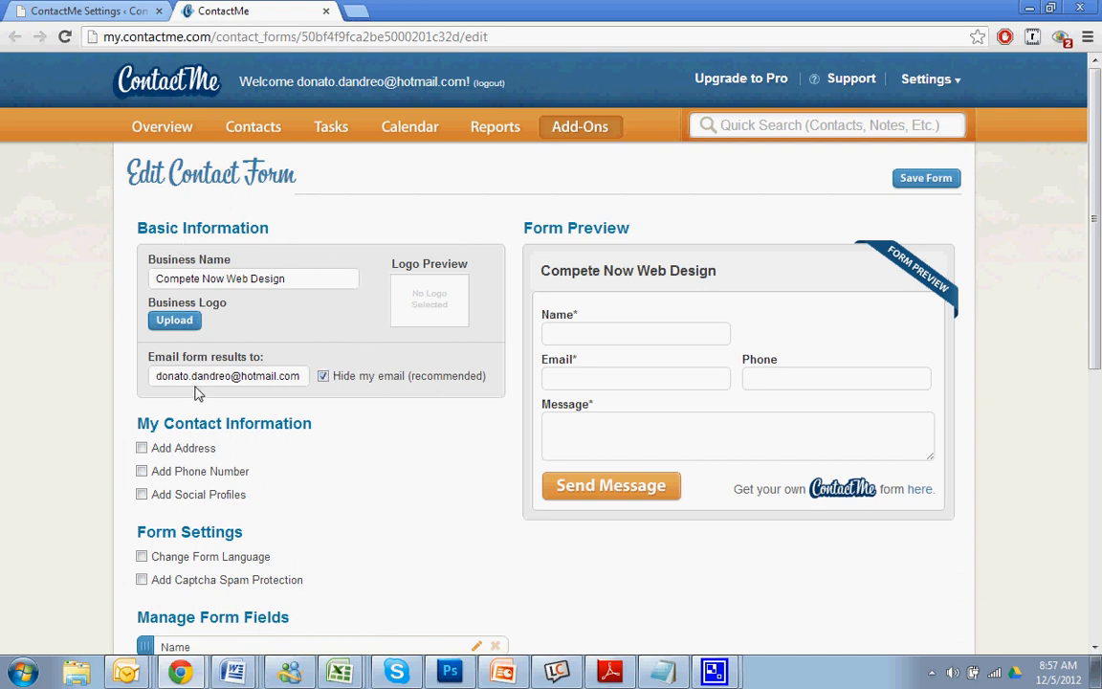
scroll("down", 3)
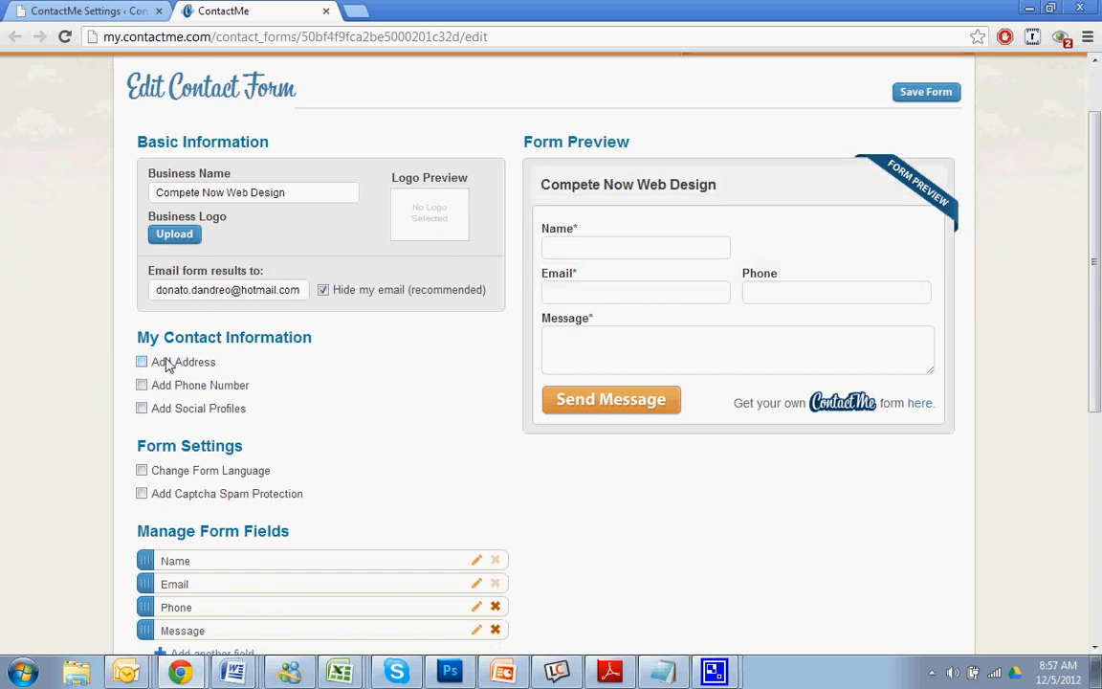
left_click(142, 362)
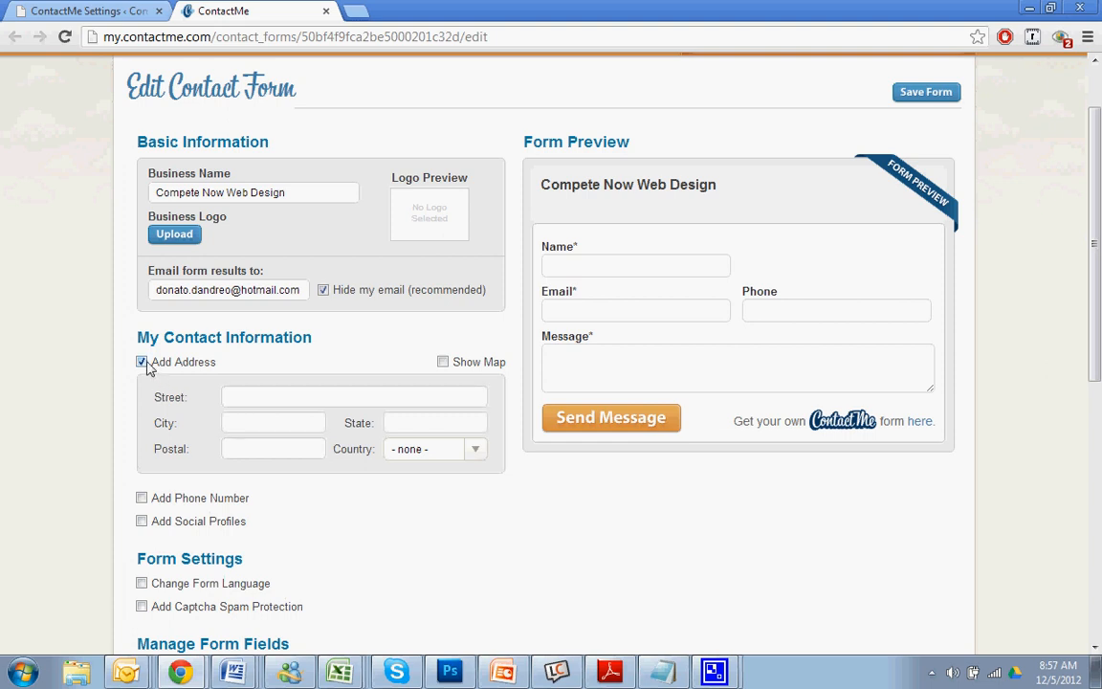
left_click(142, 362)
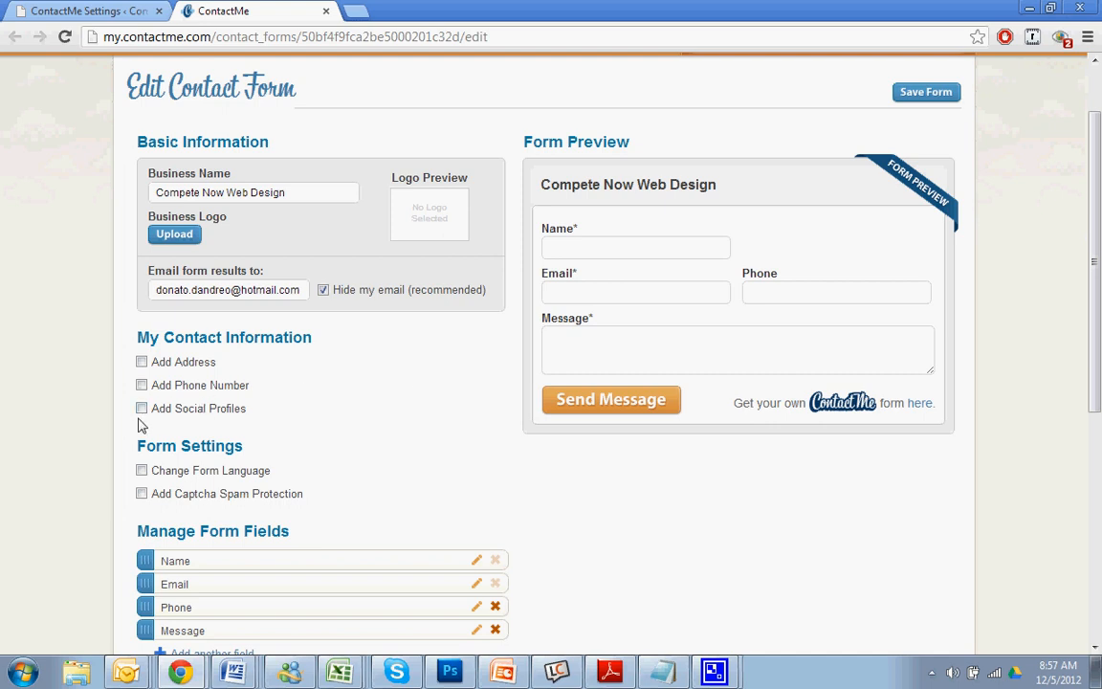
scroll("down", 3)
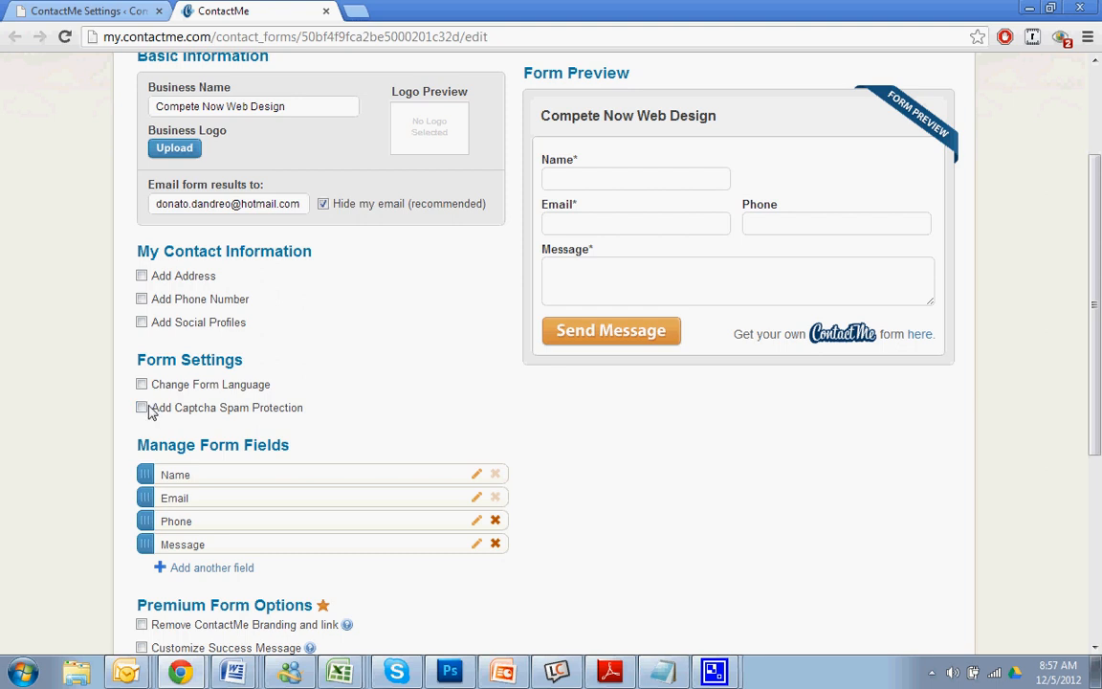
Enable captcha spam protection and add a 'Profession' text box field to the form.
left_click(142, 408)
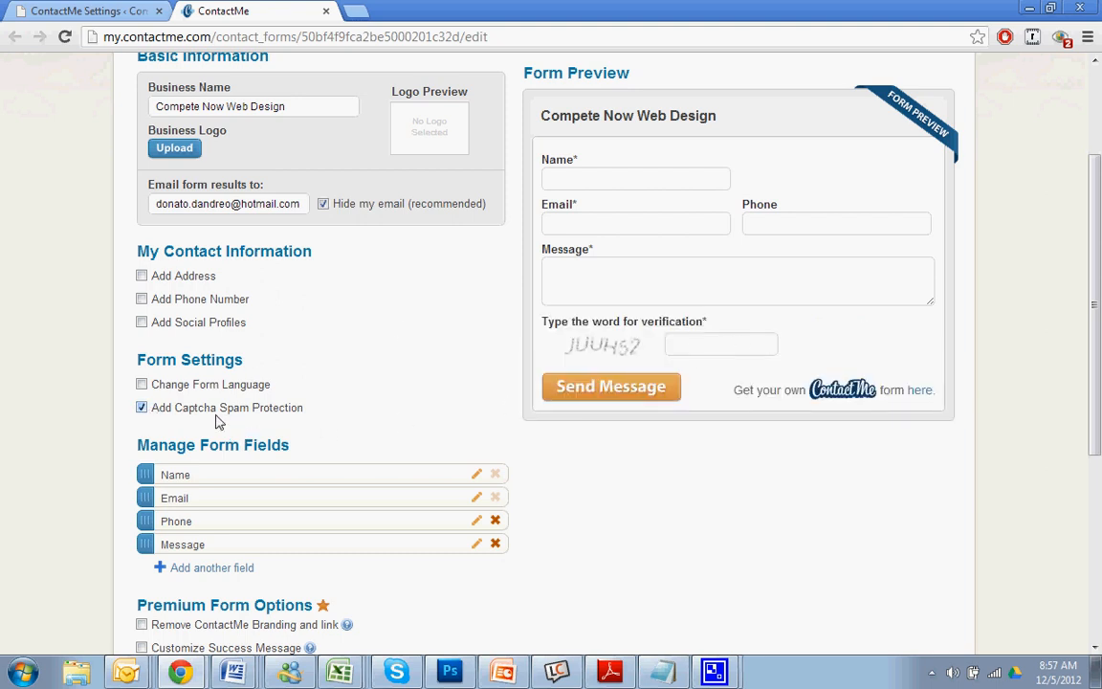
scroll("down", 3)
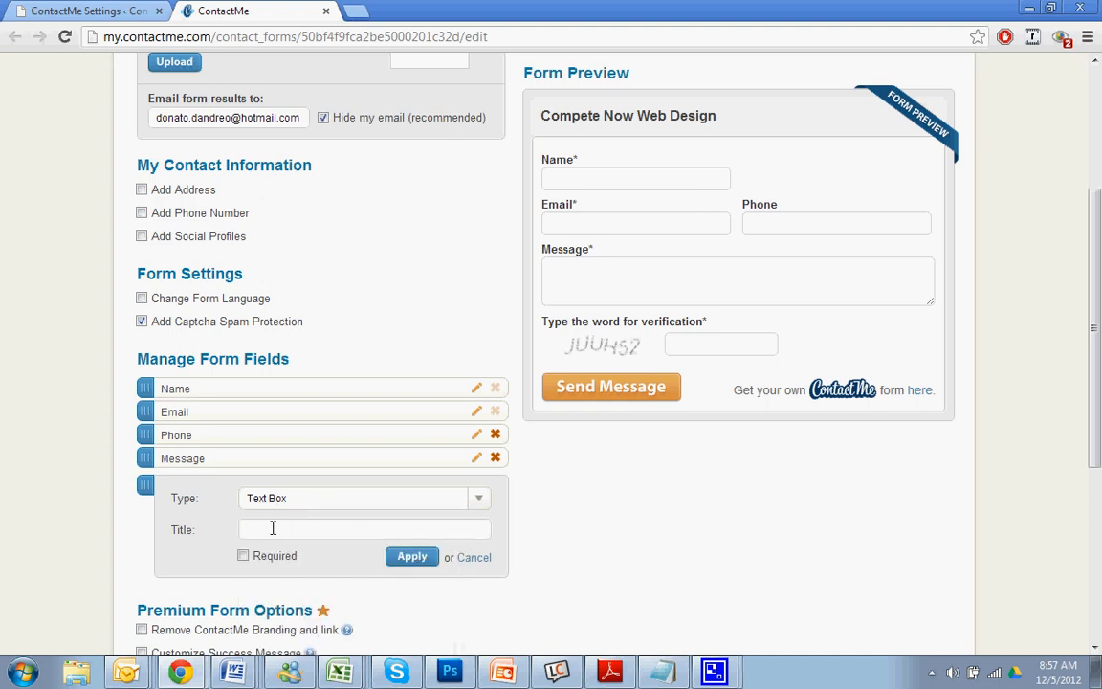
type("Profes")
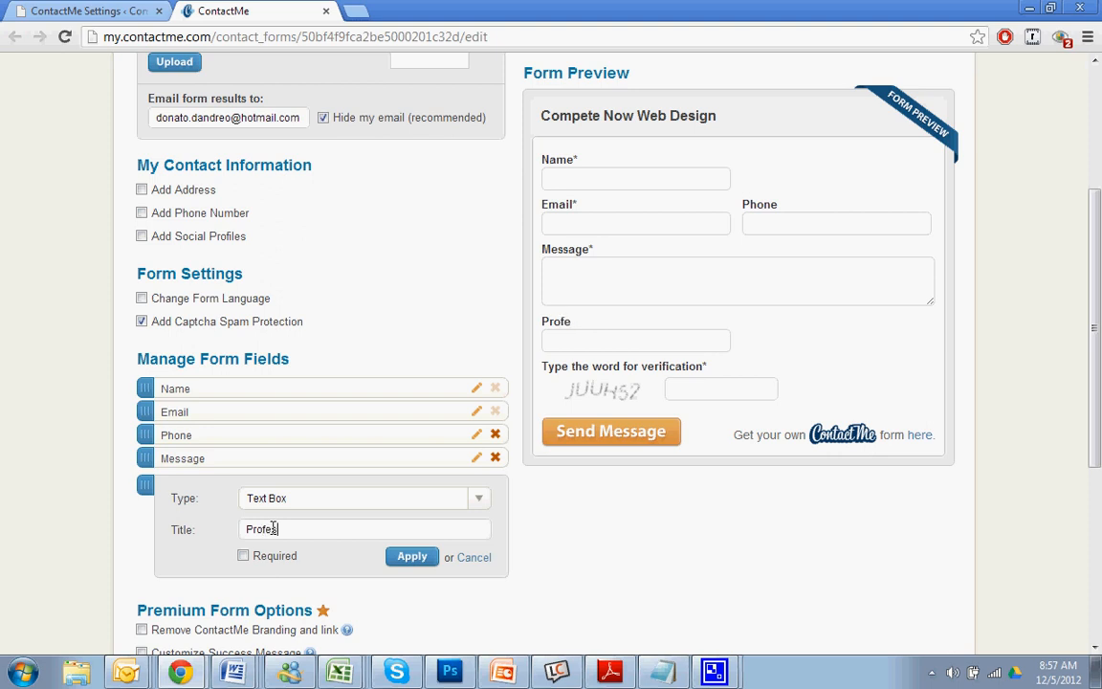
type("sion")
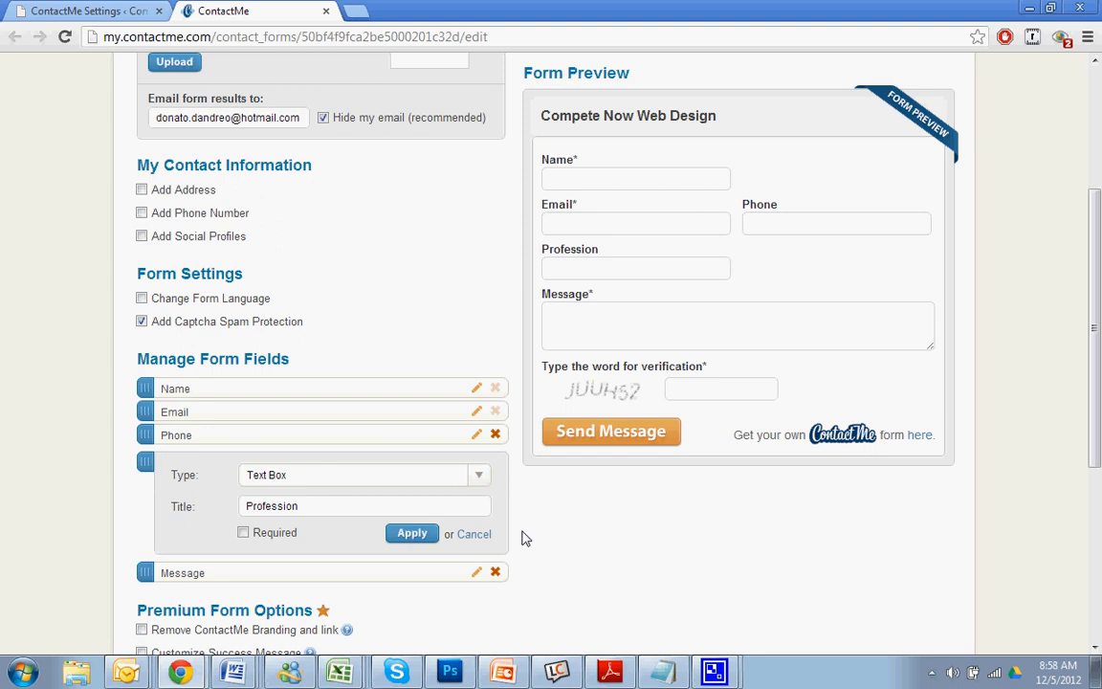
scroll("down", 3)
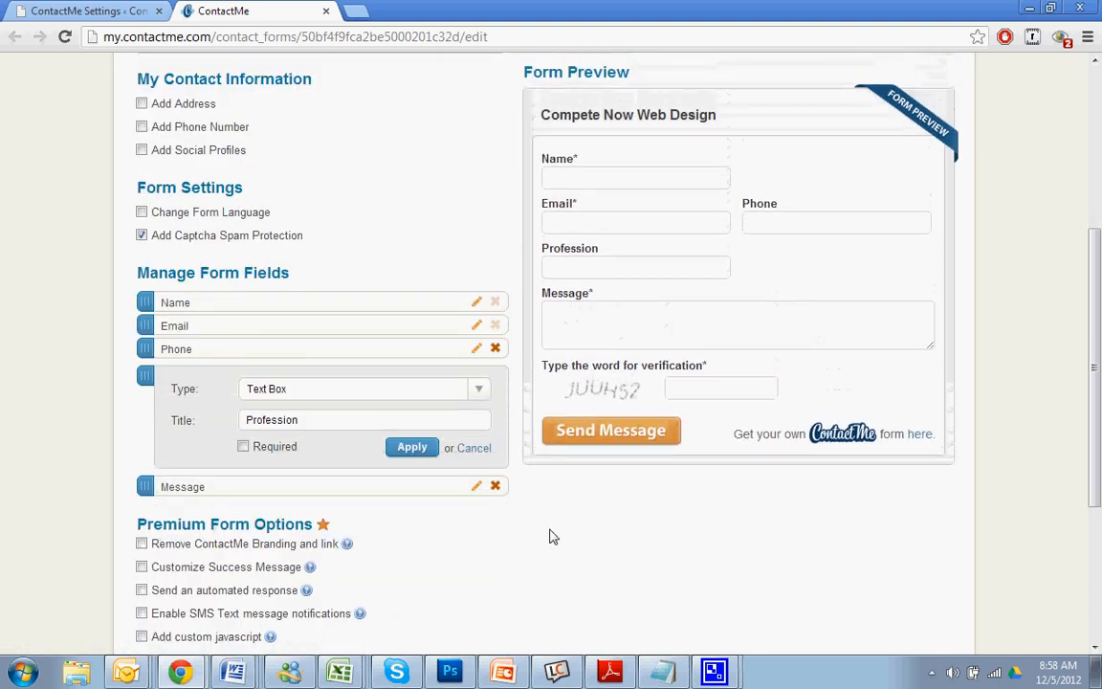
scroll("down", 3)
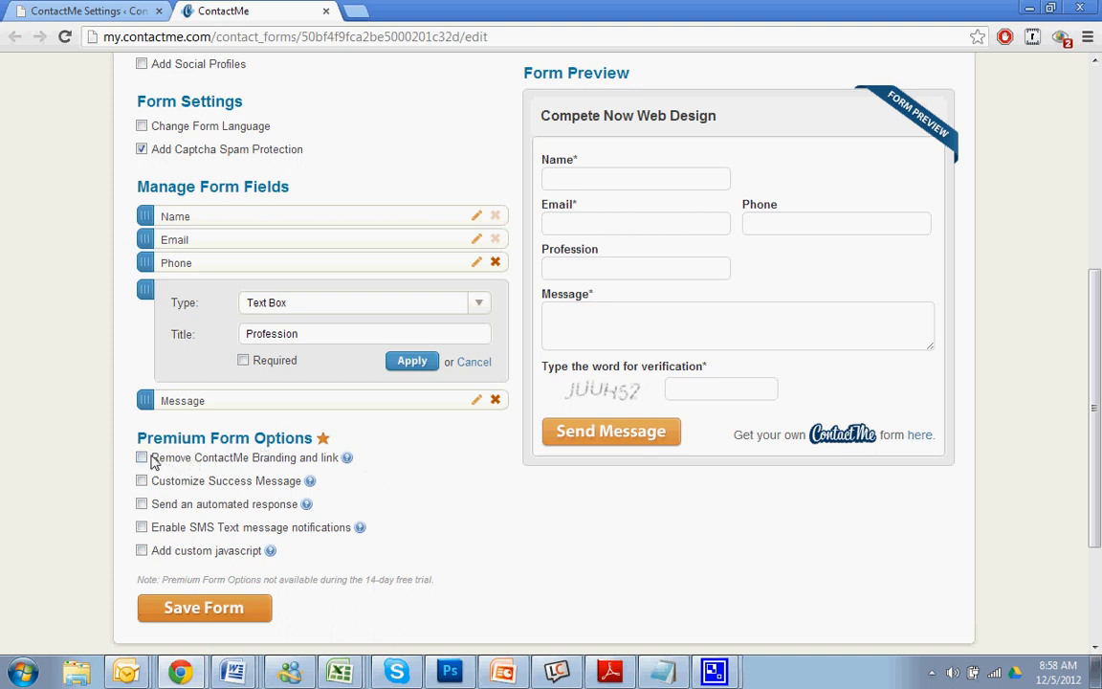
Keep the ContactMe branding link and switch Customize Success Message to the Success URL option.
left_click(142, 458)
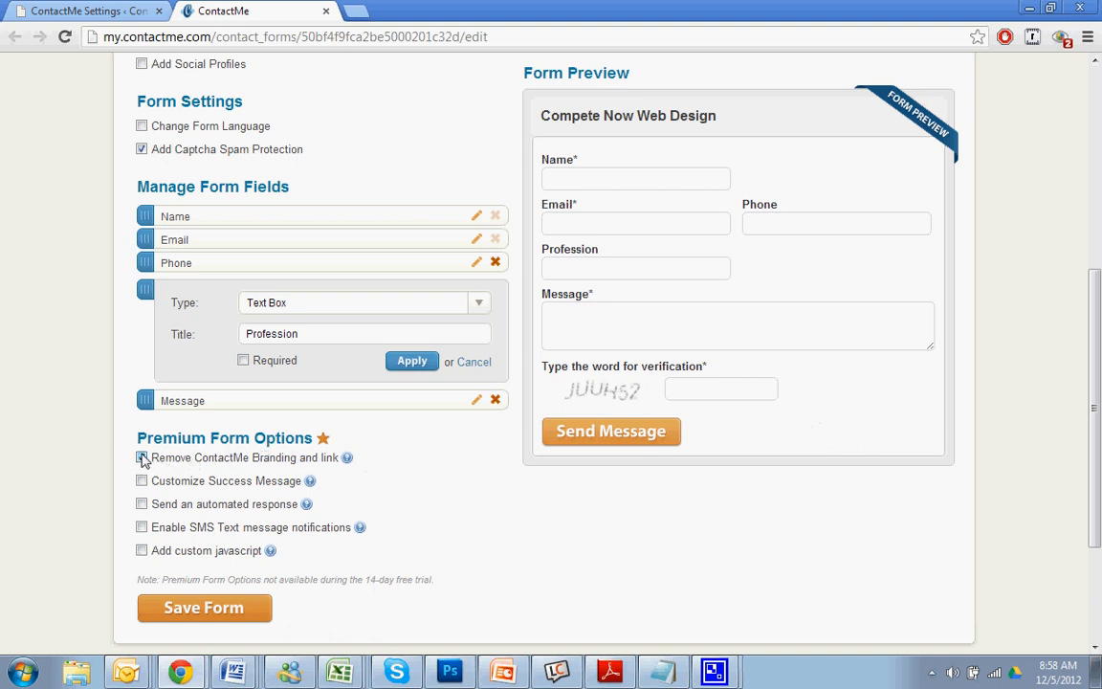
left_click(141, 457)
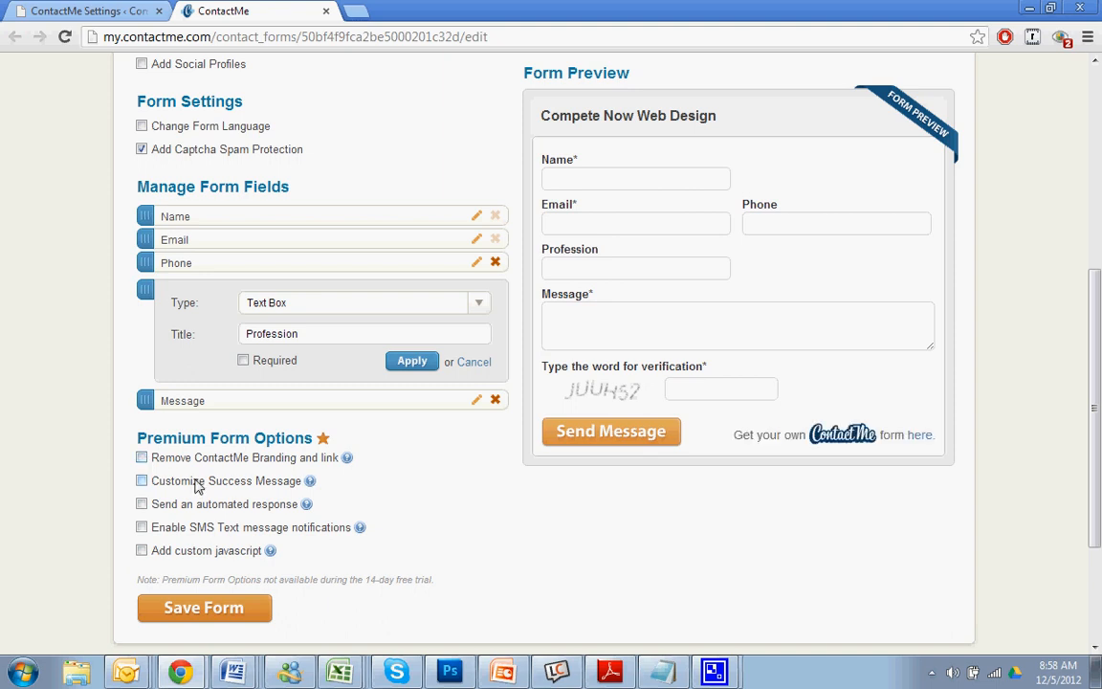
left_click(142, 481)
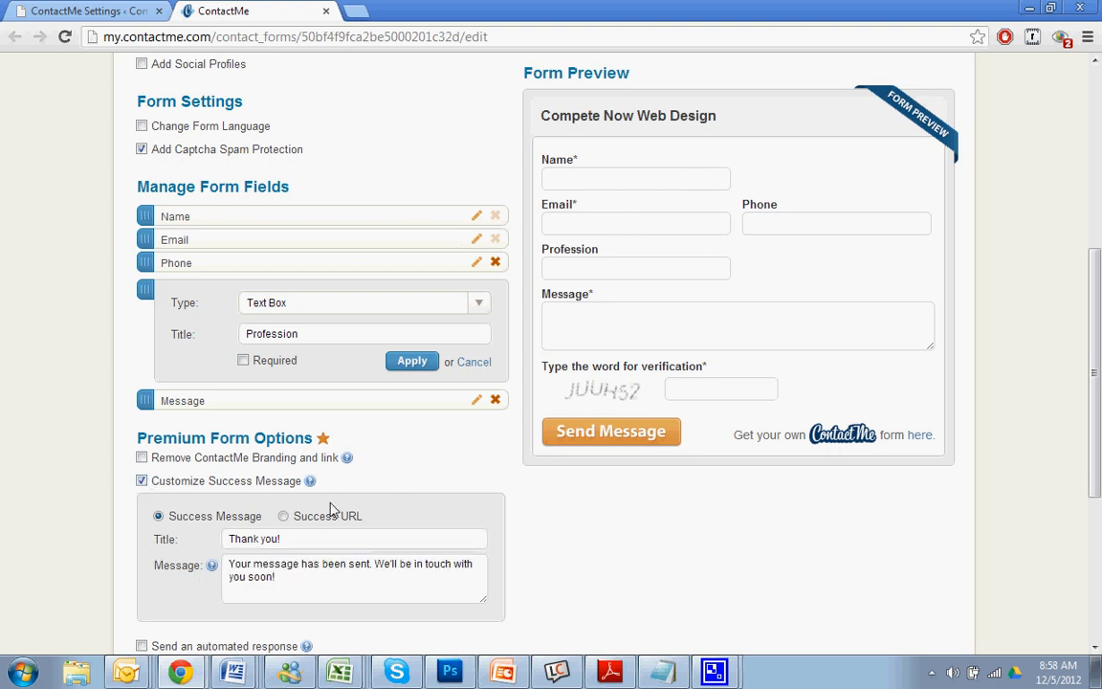
left_click(283, 515)
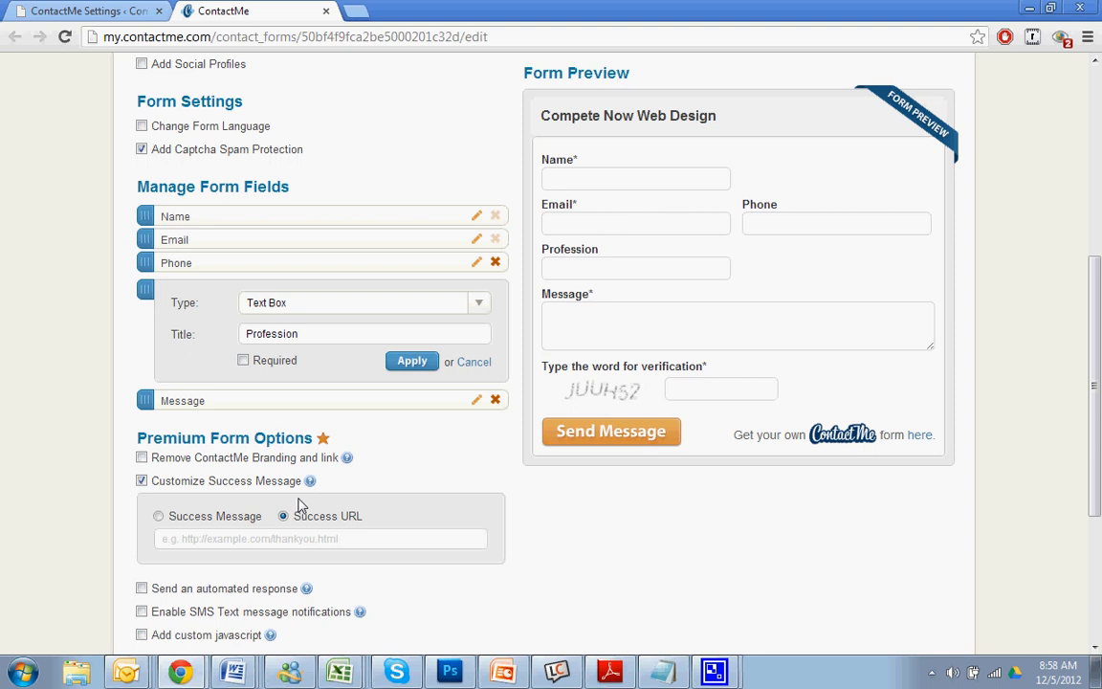
scroll("down", 3)
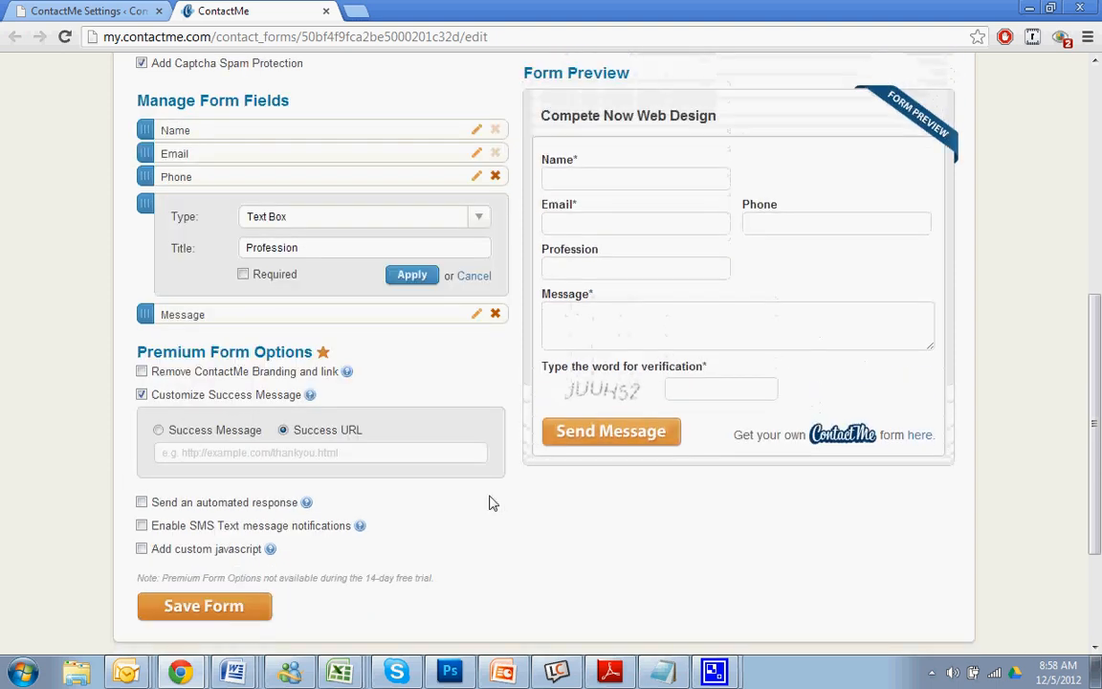
scroll("down", 3)
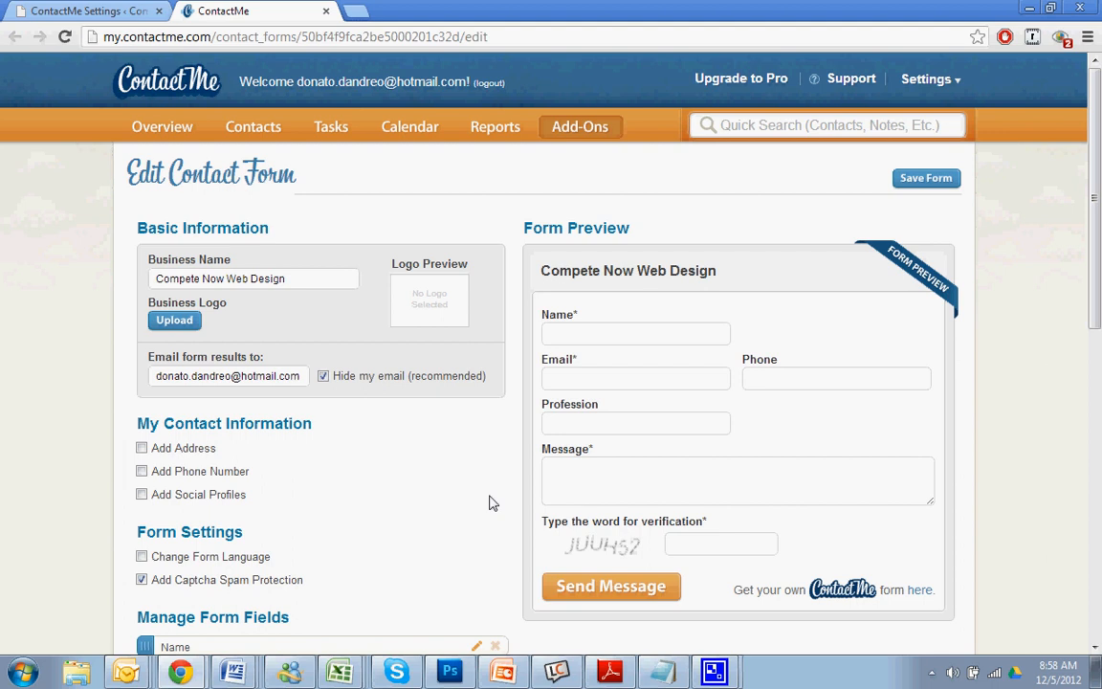
Look over the form preview and its footer link, then go back to the ContactMe Settings tab.
scroll("down", 3)
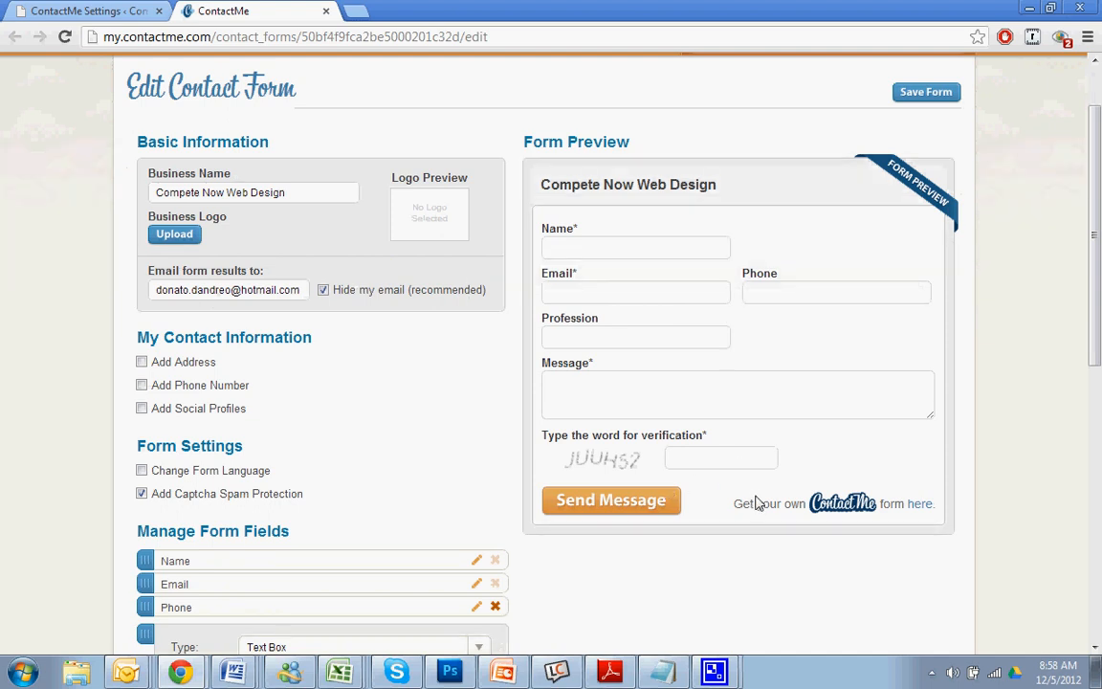
mouse_move(793, 537)
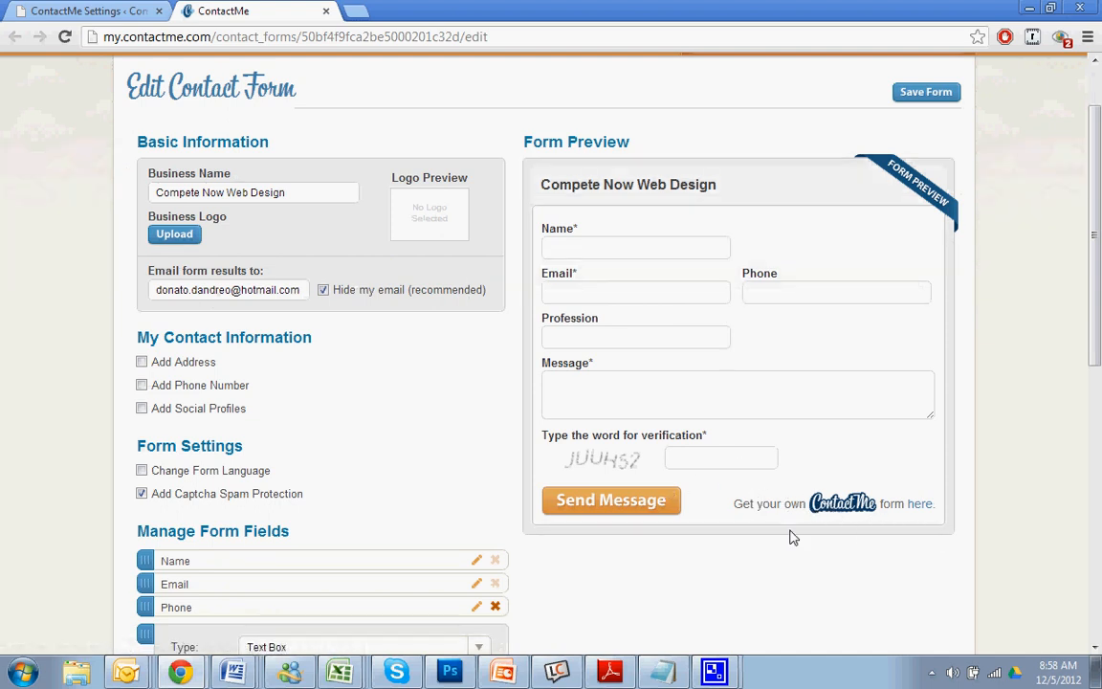
mouse_move(845, 503)
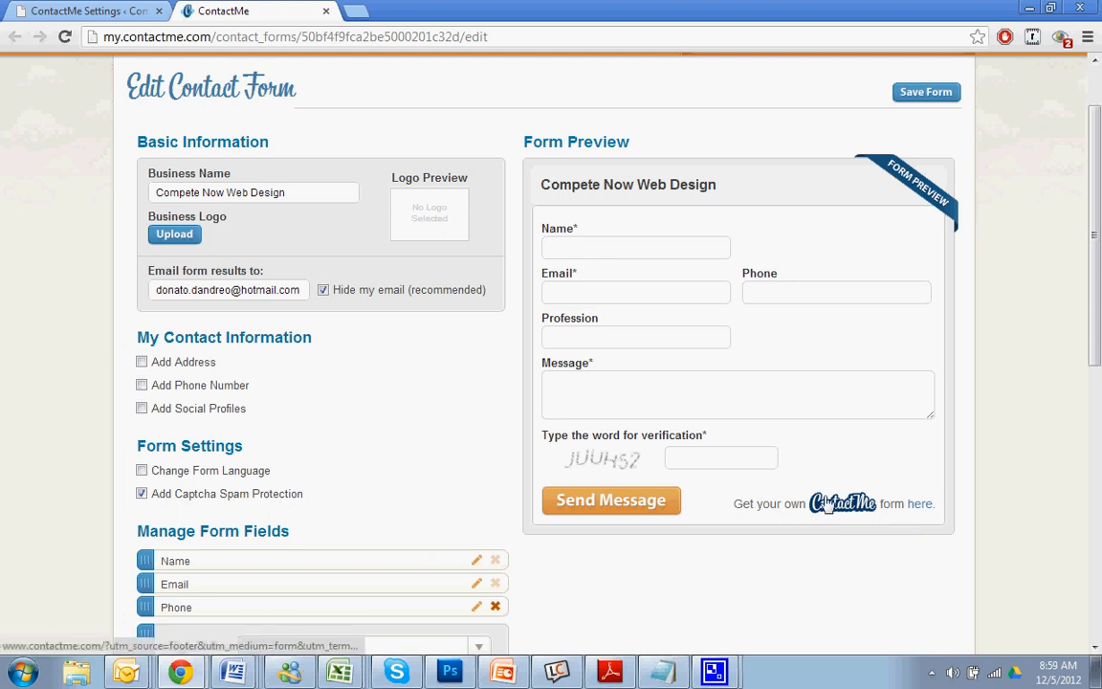
mouse_move(842, 503)
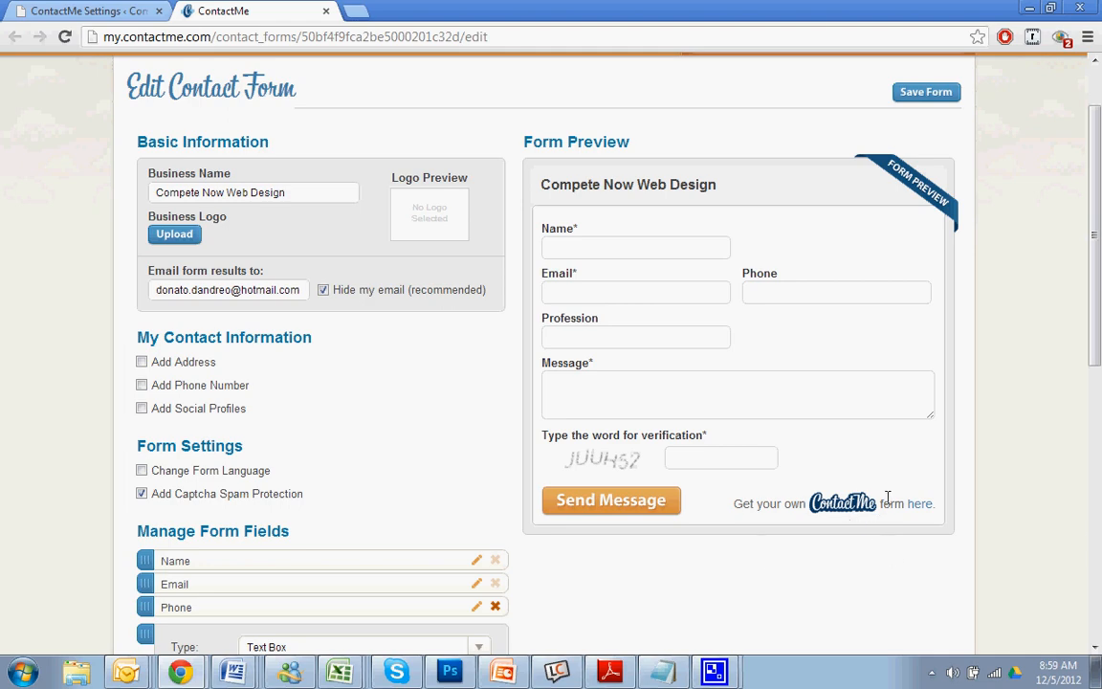
scroll("down", 3)
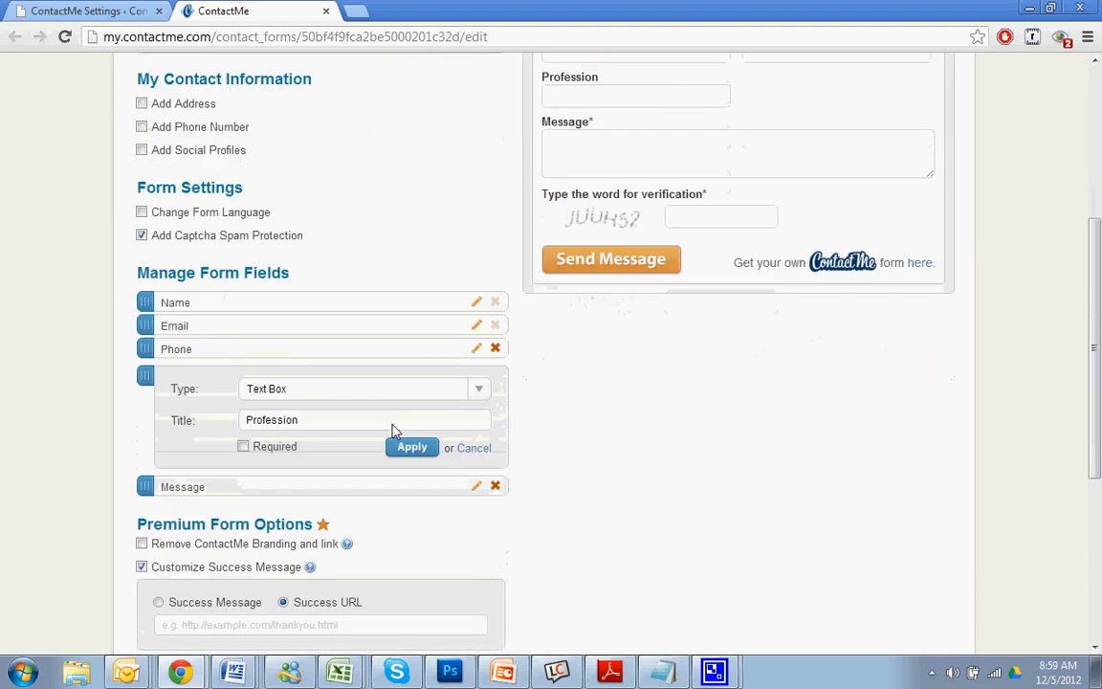
left_click(86, 11)
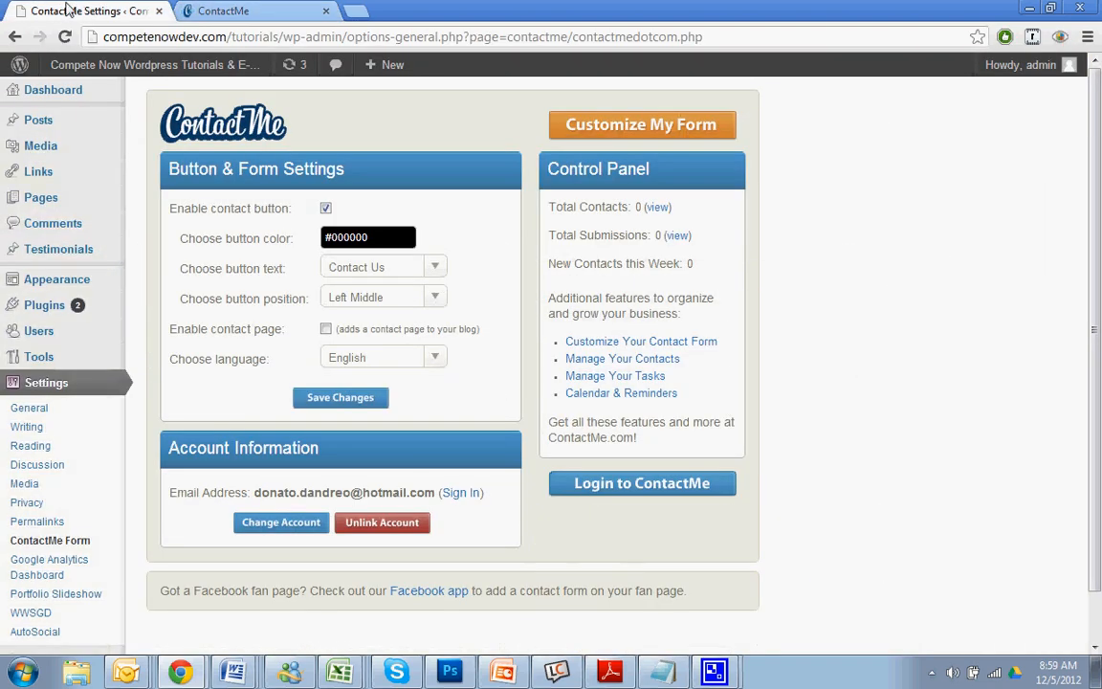